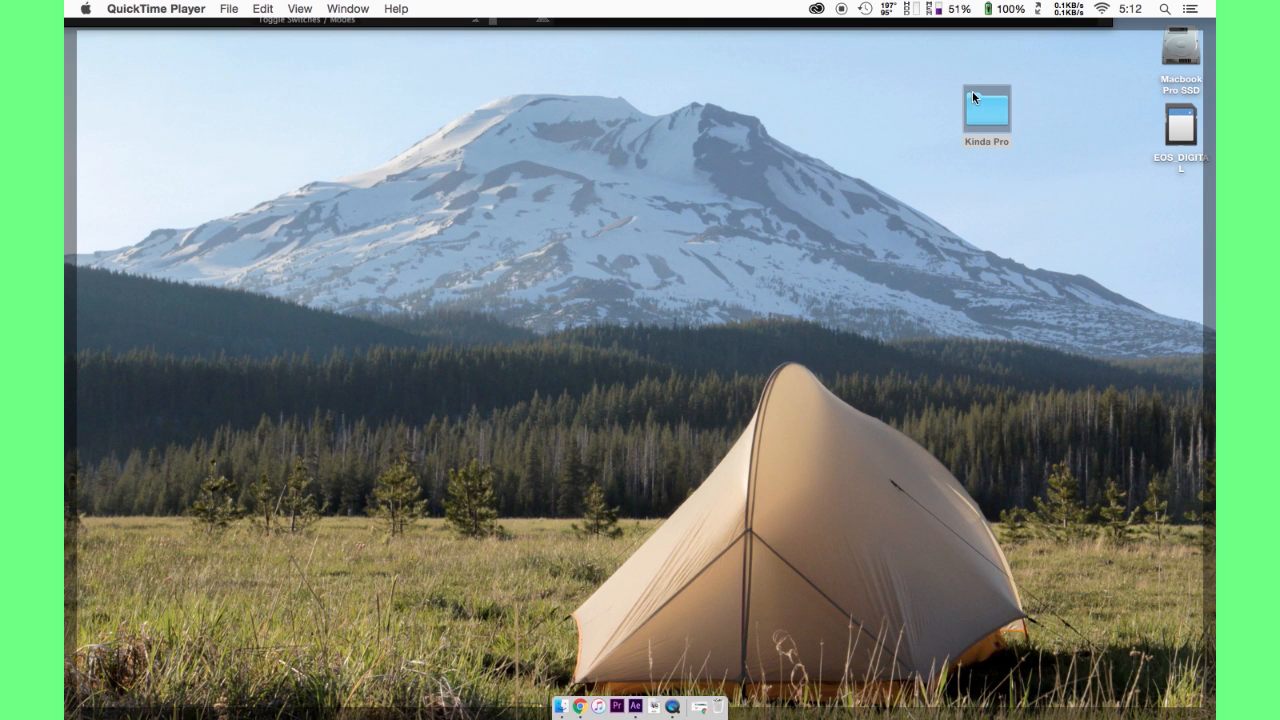
- Browse the desktop assets folder and Quick Look the Timelapse.mp4 sky footage
double_click(986, 104)
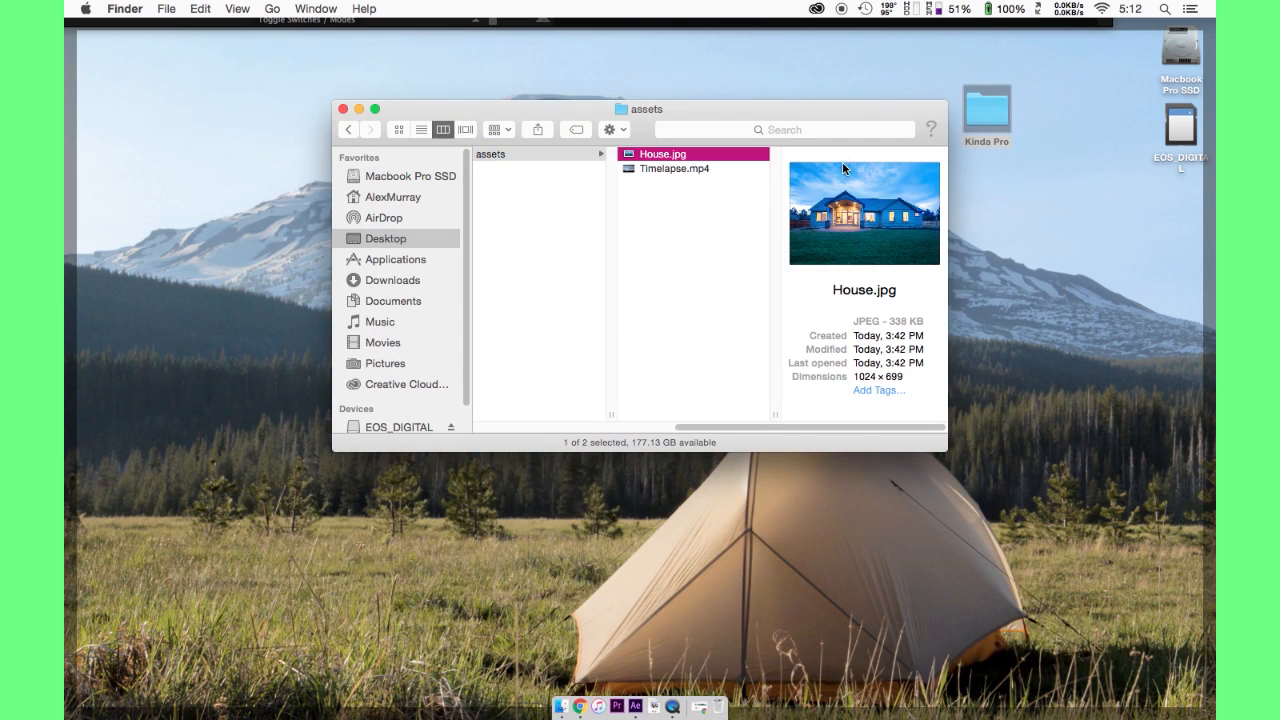
double_click(674, 168)
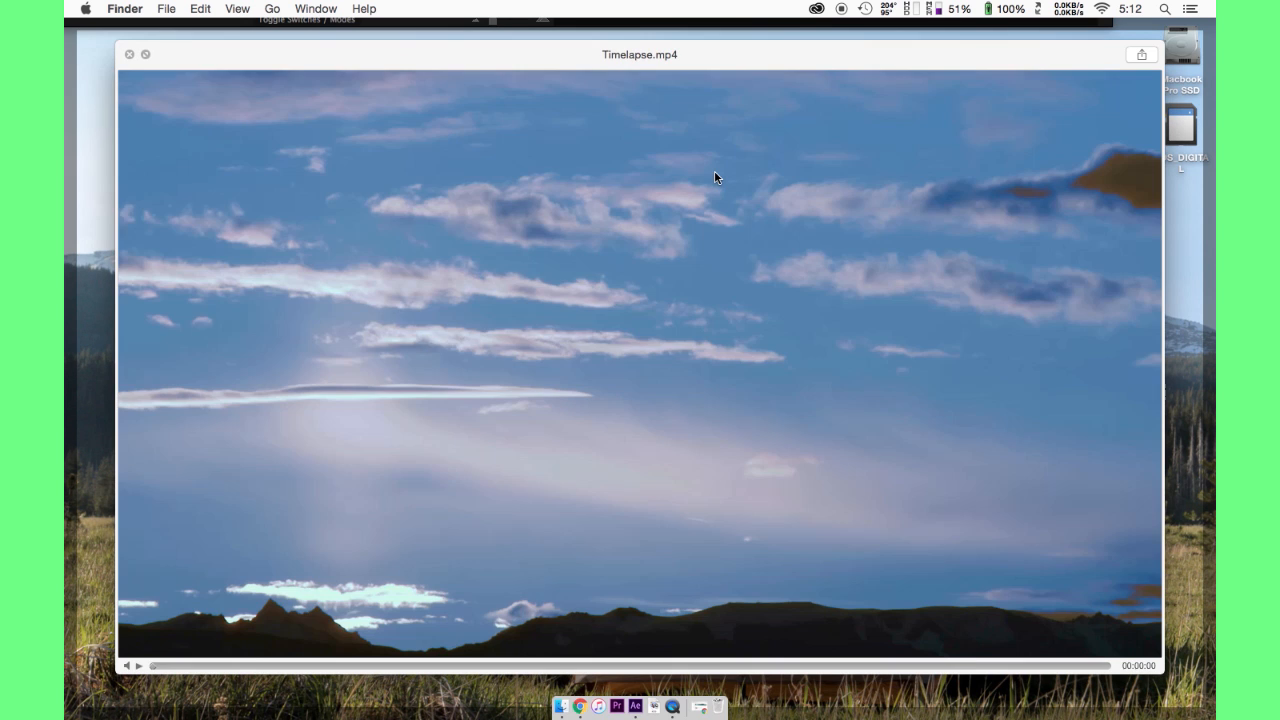
click(140, 666)
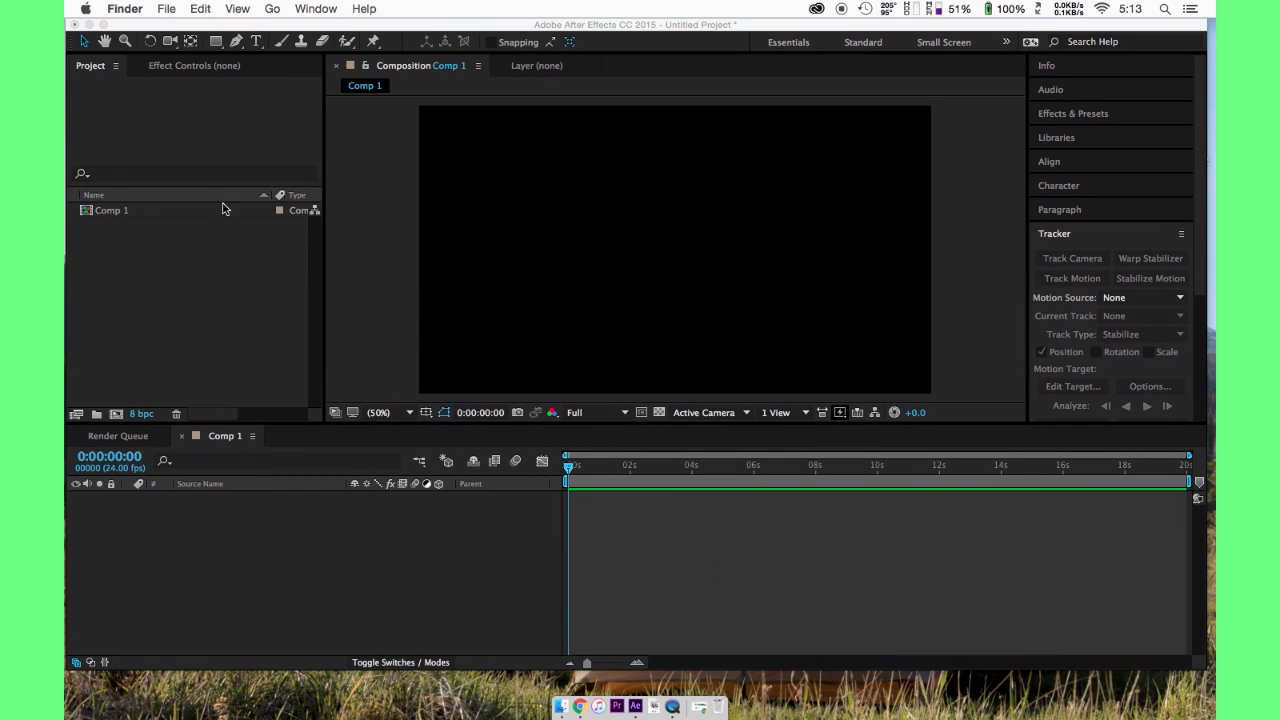
- Import House.jpg and Timelapse.mp4 and place House.jpg into Comp 1
click(196, 210)
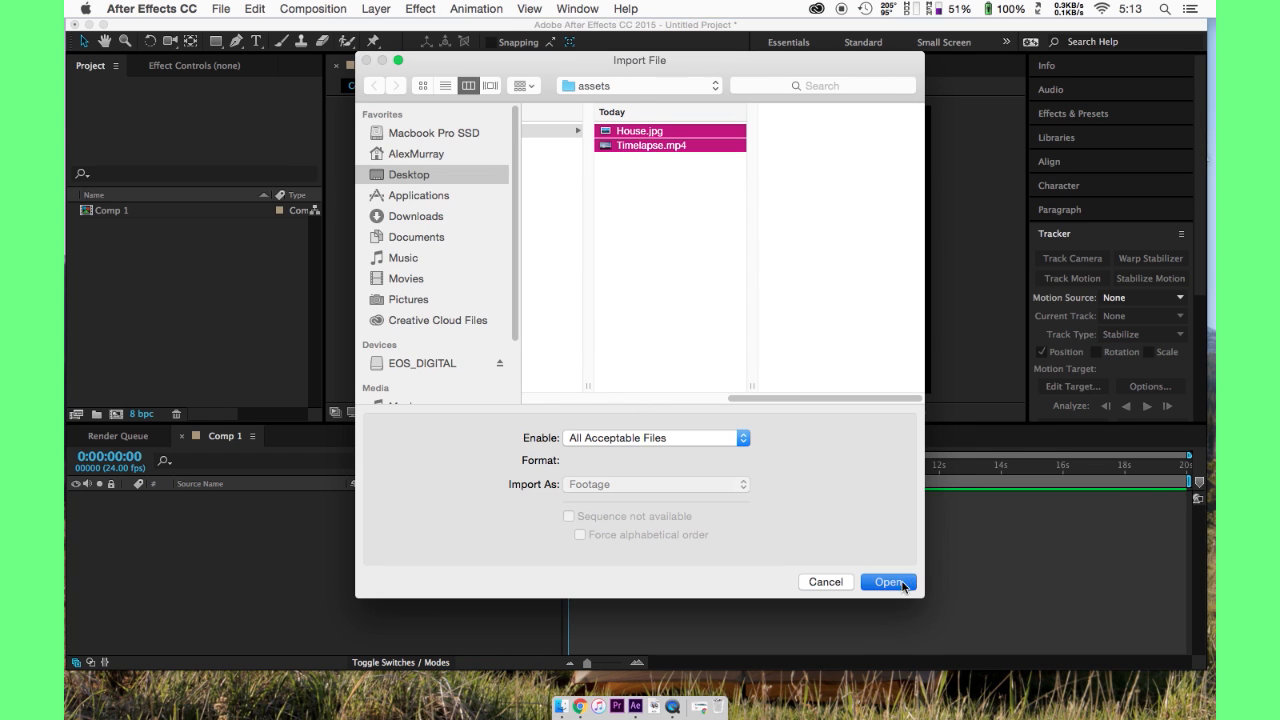
click(888, 582)
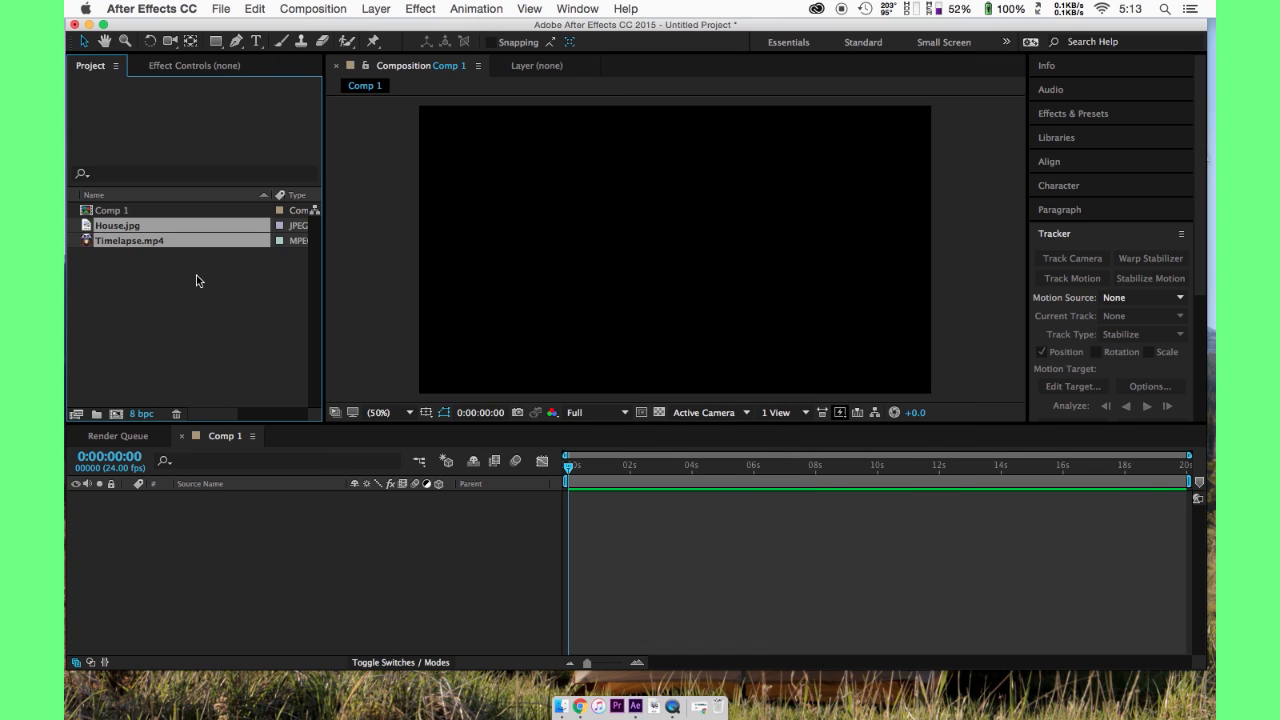
click(116, 224)
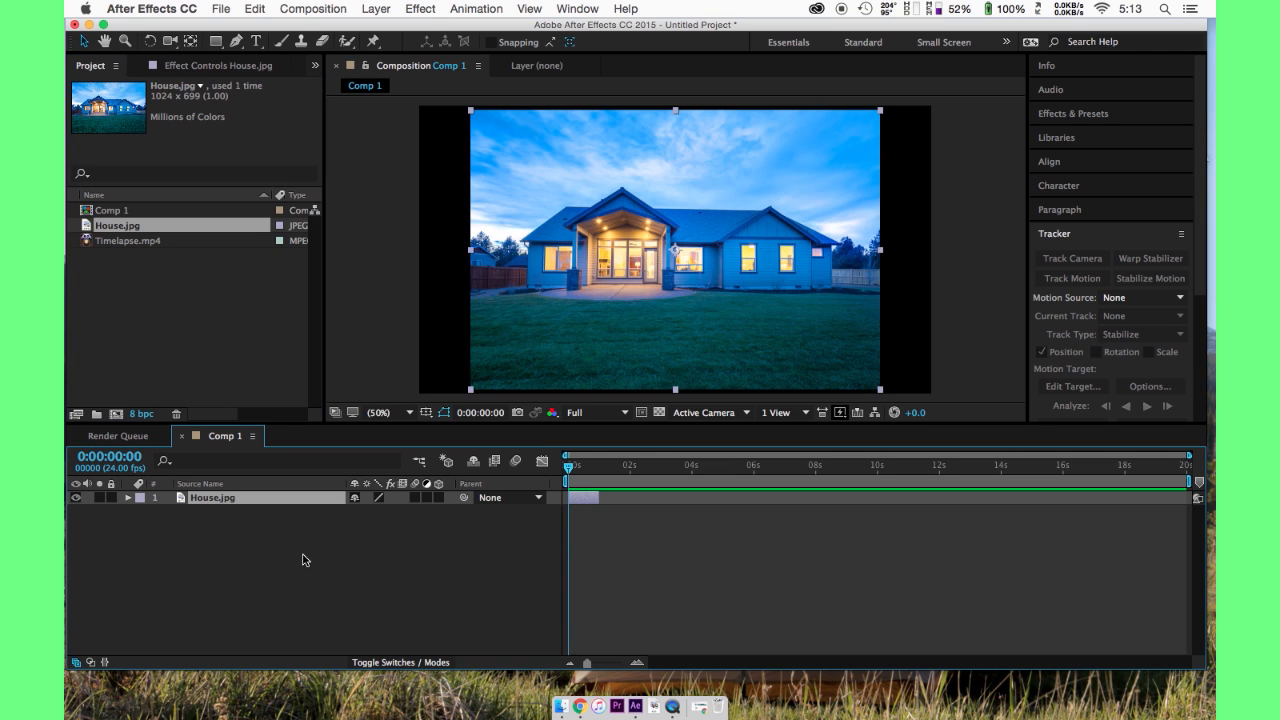
- Scale the House.jpg layer up to 126% so the photo fills the frame
click(128, 498)
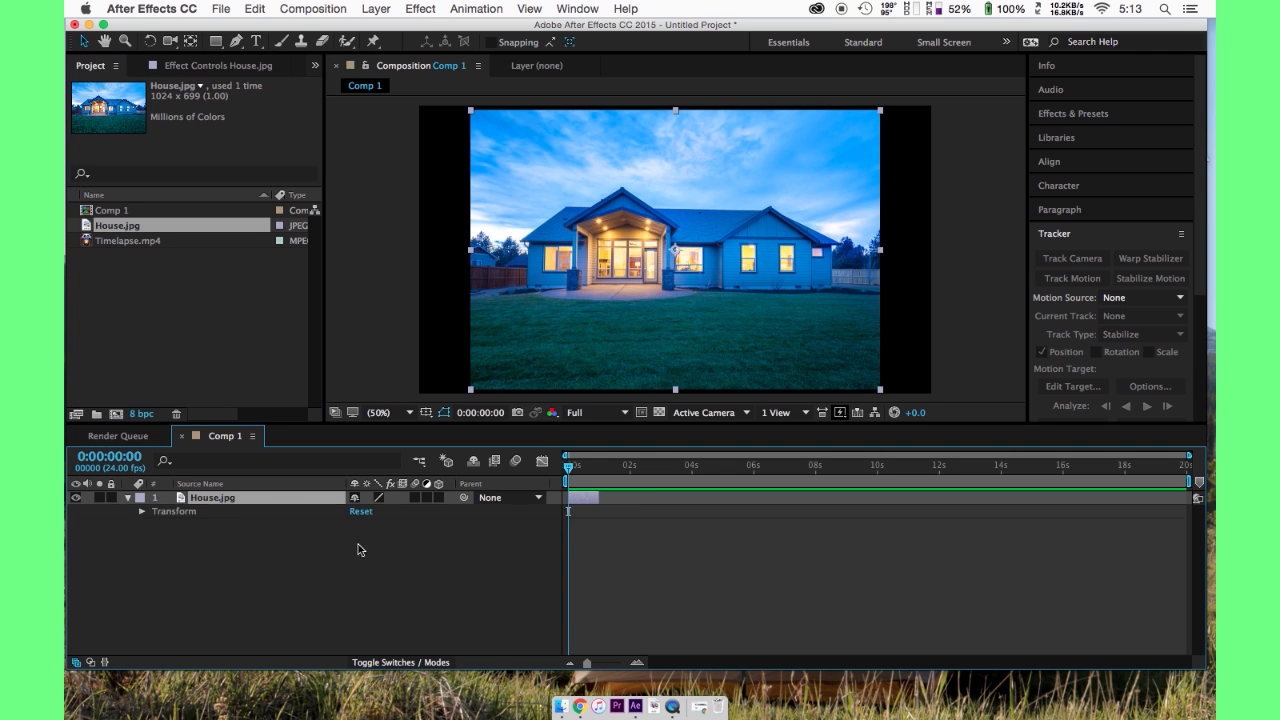
click(144, 512)
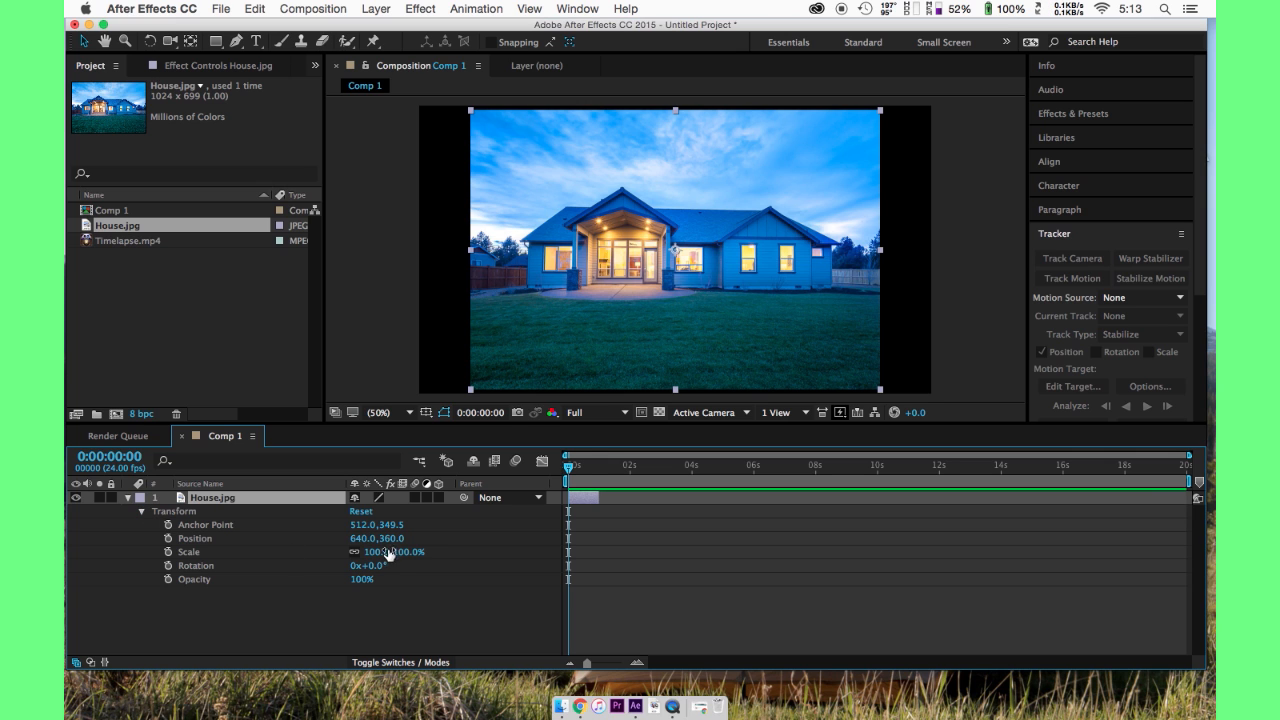
drag(390, 552, 424, 552)
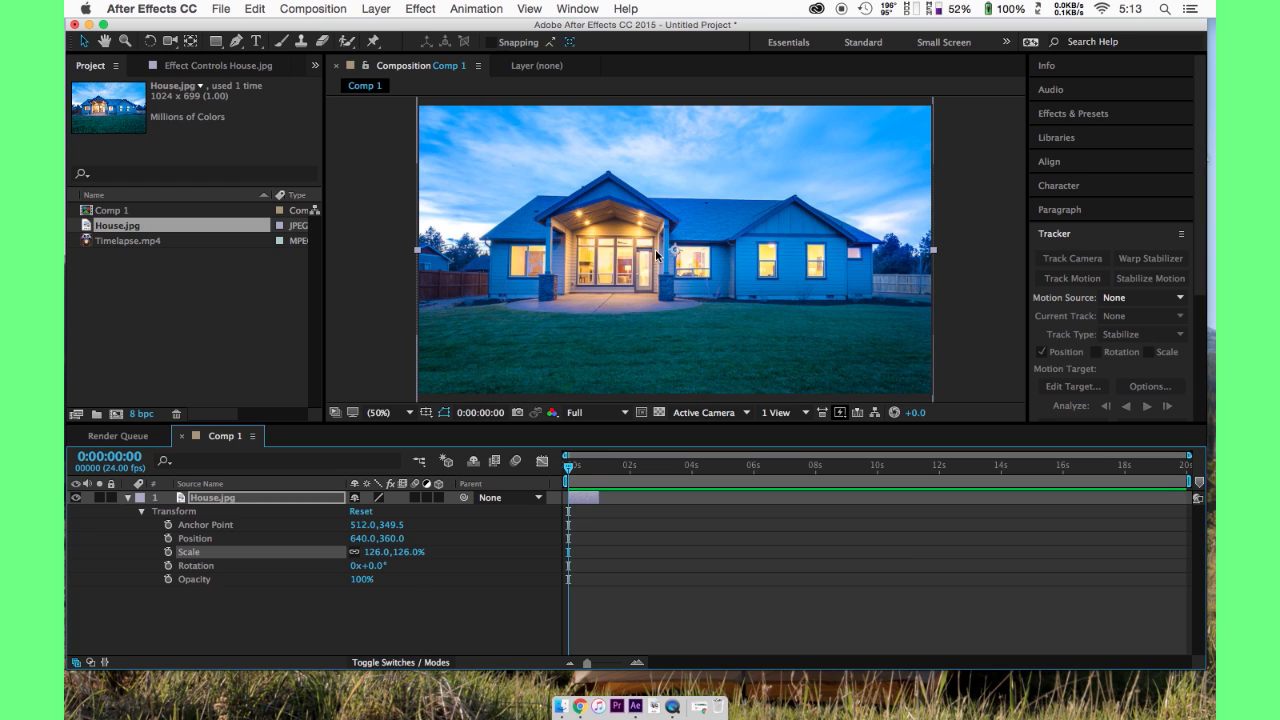
mouse_move(682, 216)
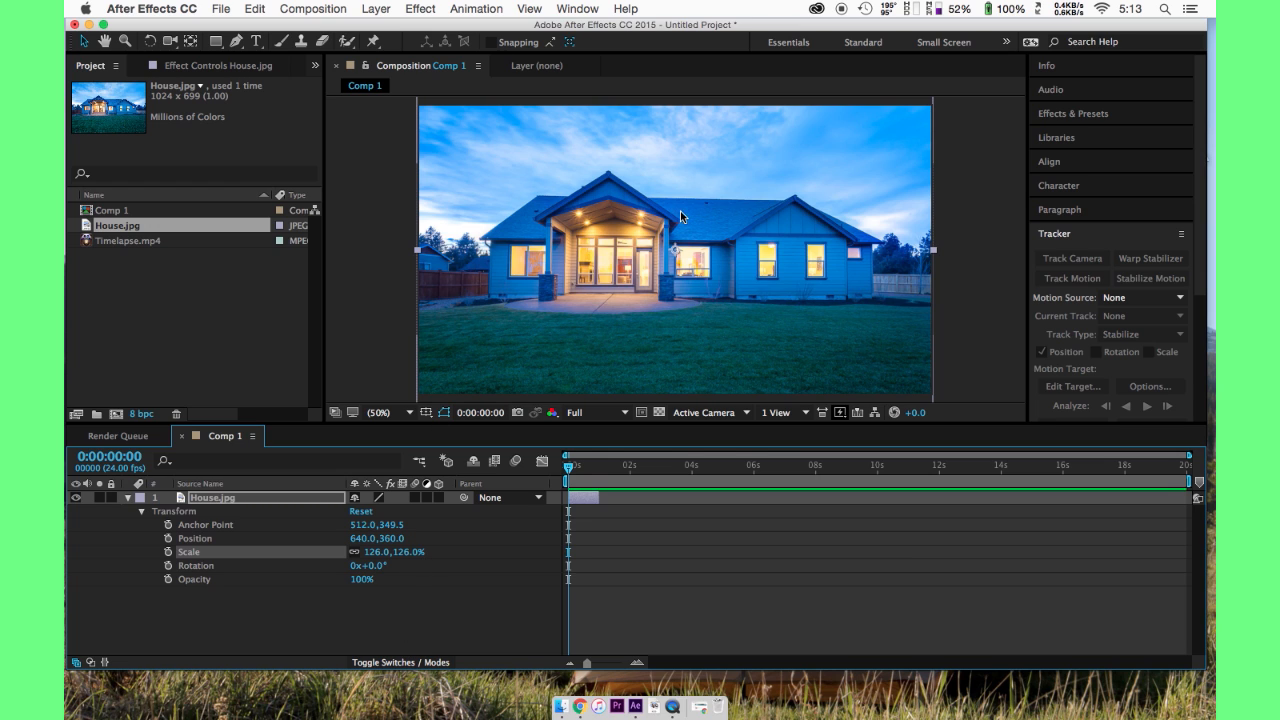
mouse_move(648, 256)
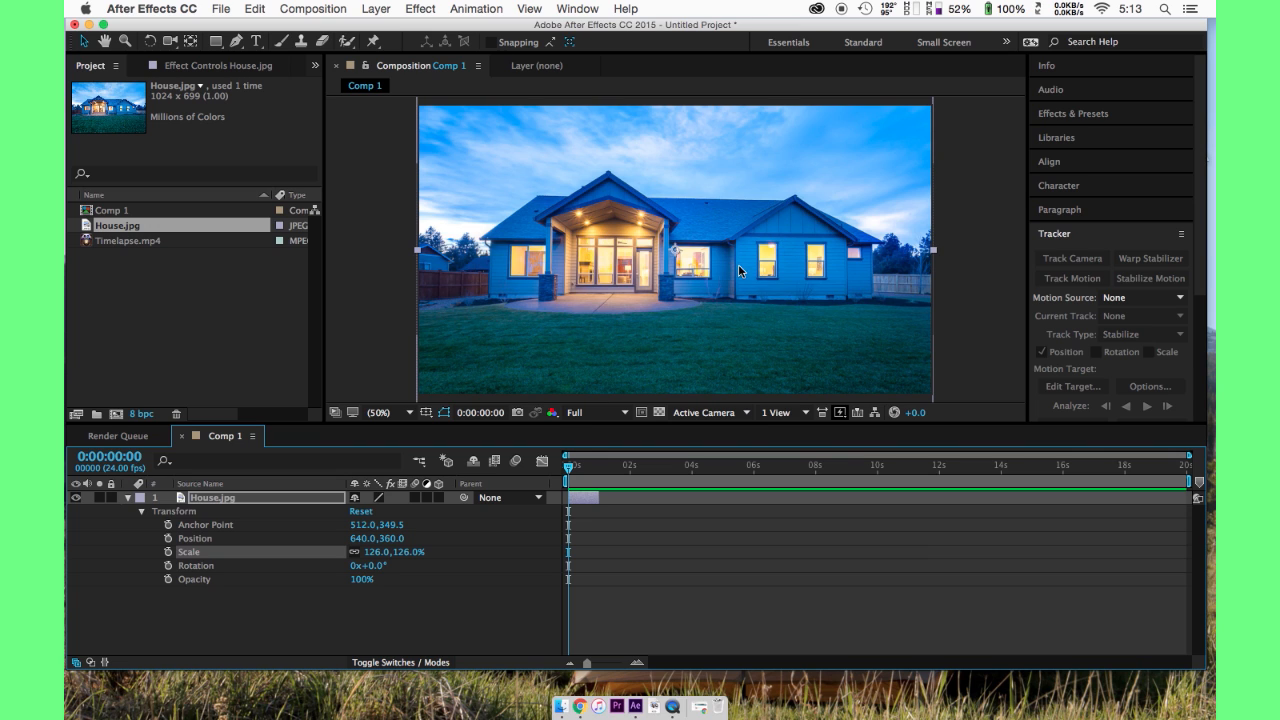
mouse_move(496, 276)
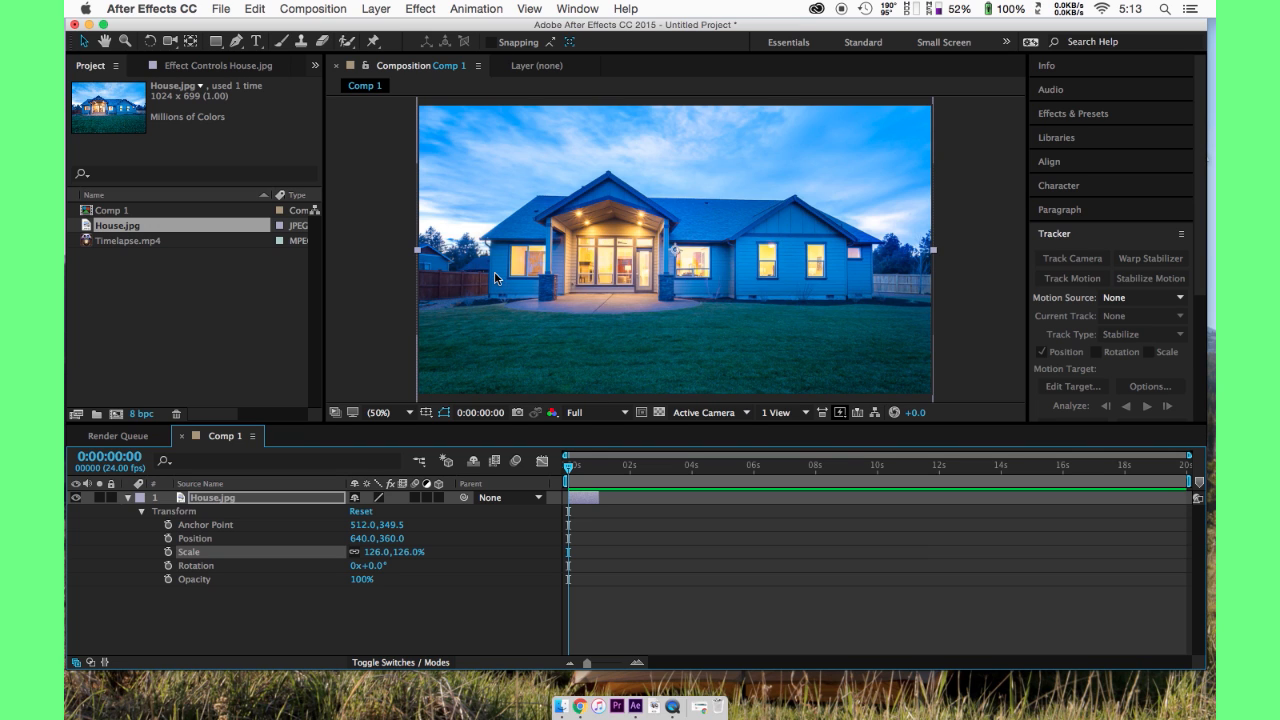
mouse_move(484, 264)
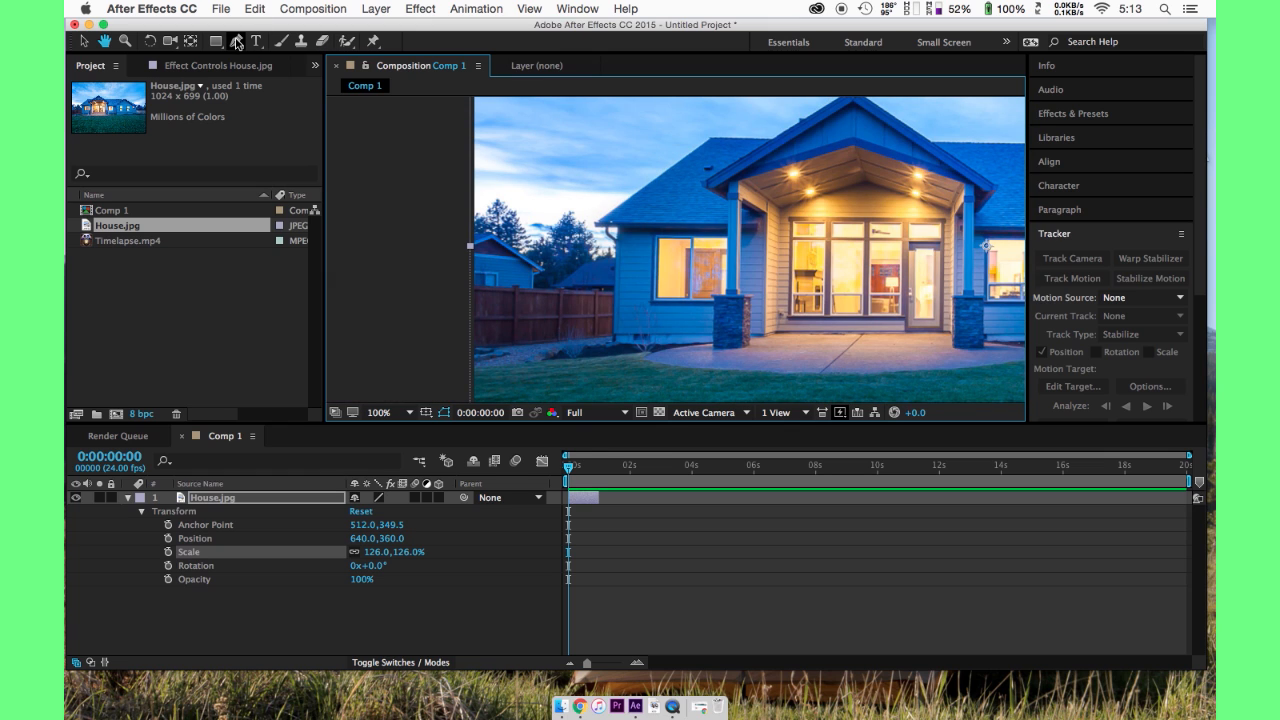
- Draw a Pen mask along the roofline on House.jpg and invert it to cut out the sky
click(234, 40)
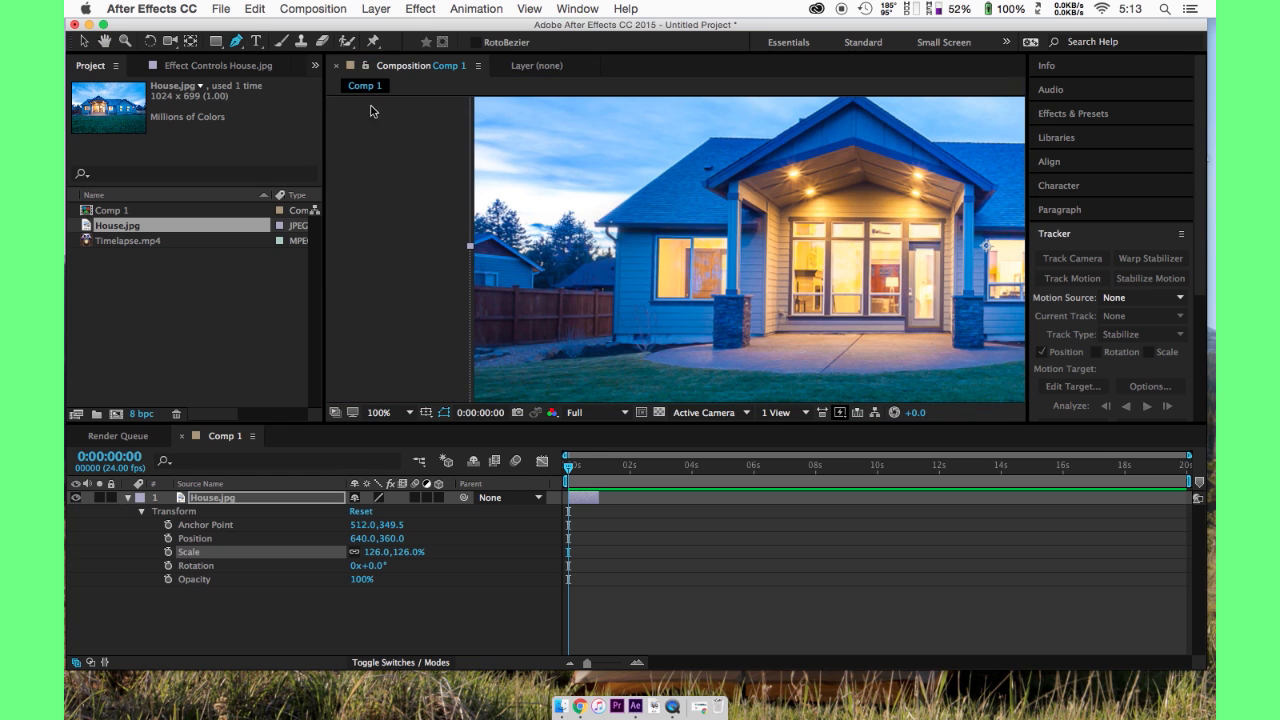
mouse_move(618, 296)
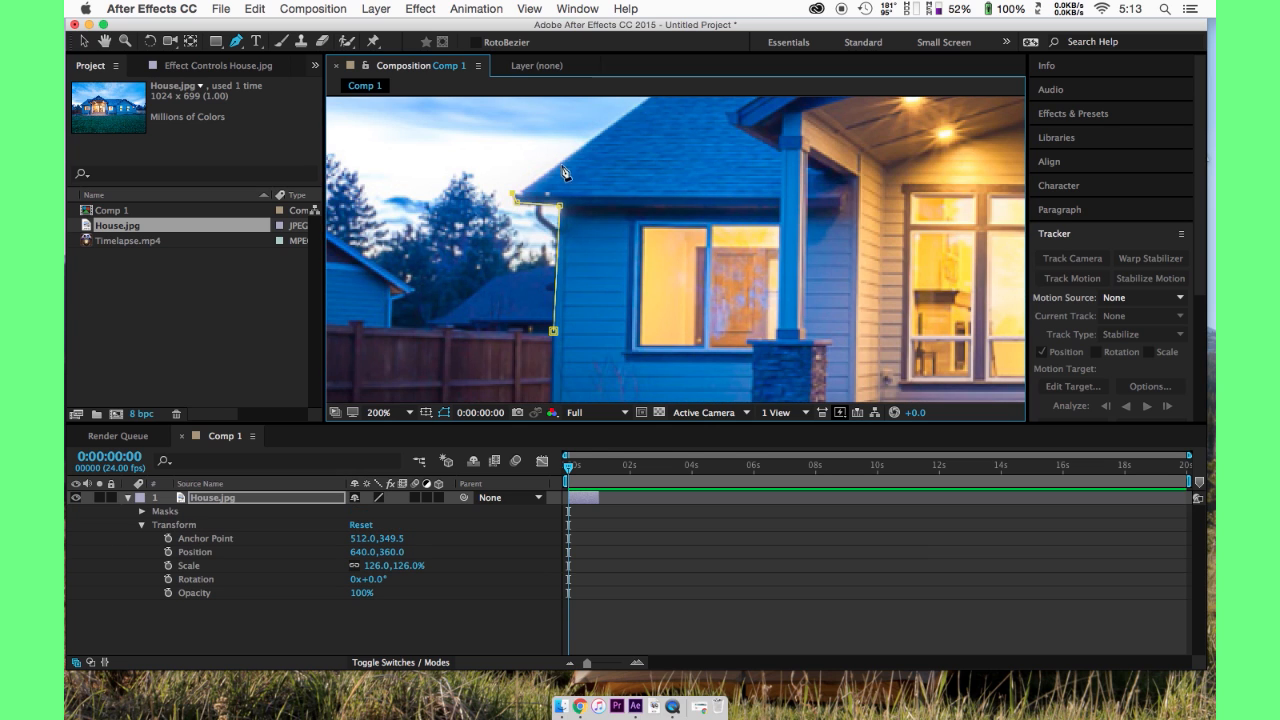
drag(564, 170, 458, 302)
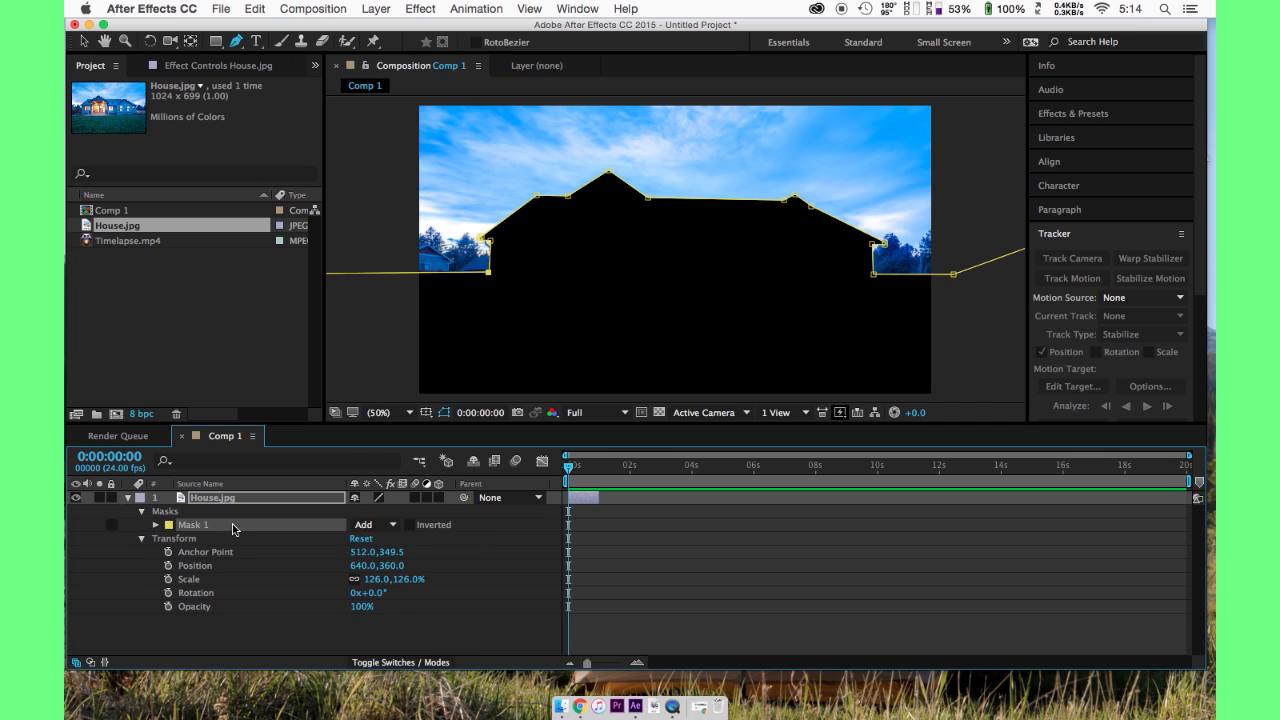
click(412, 524)
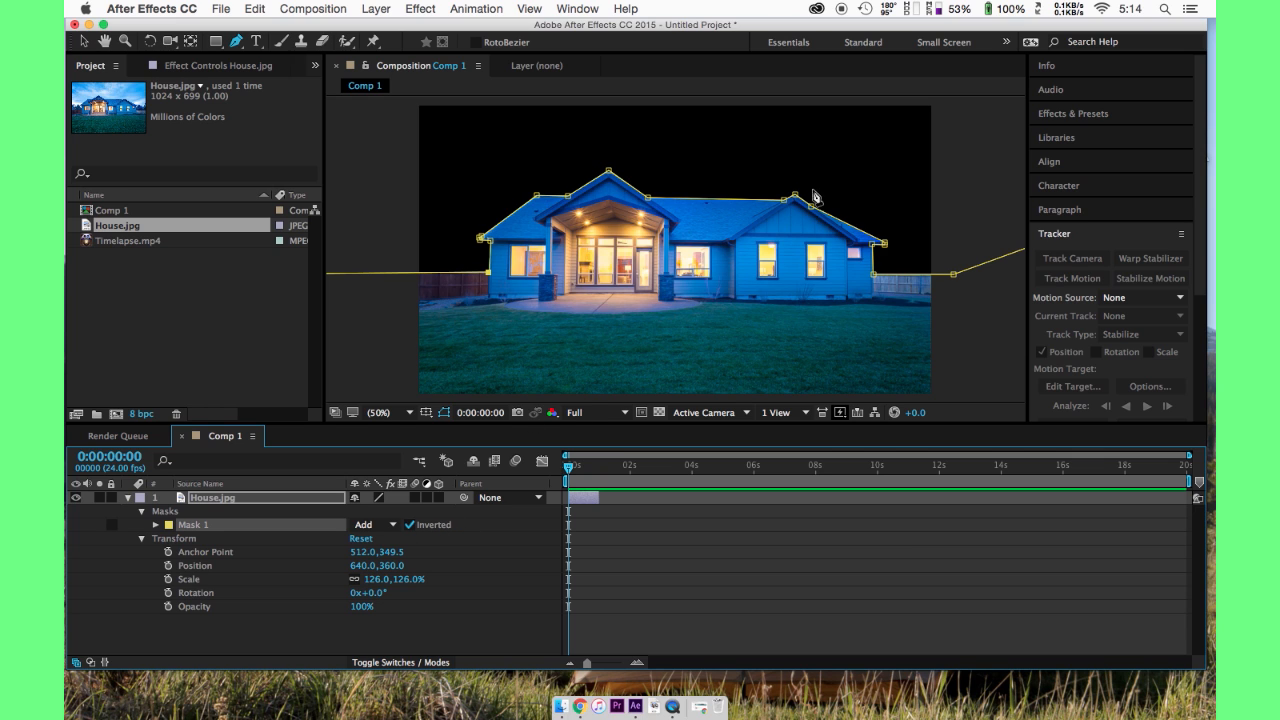
mouse_move(294, 380)
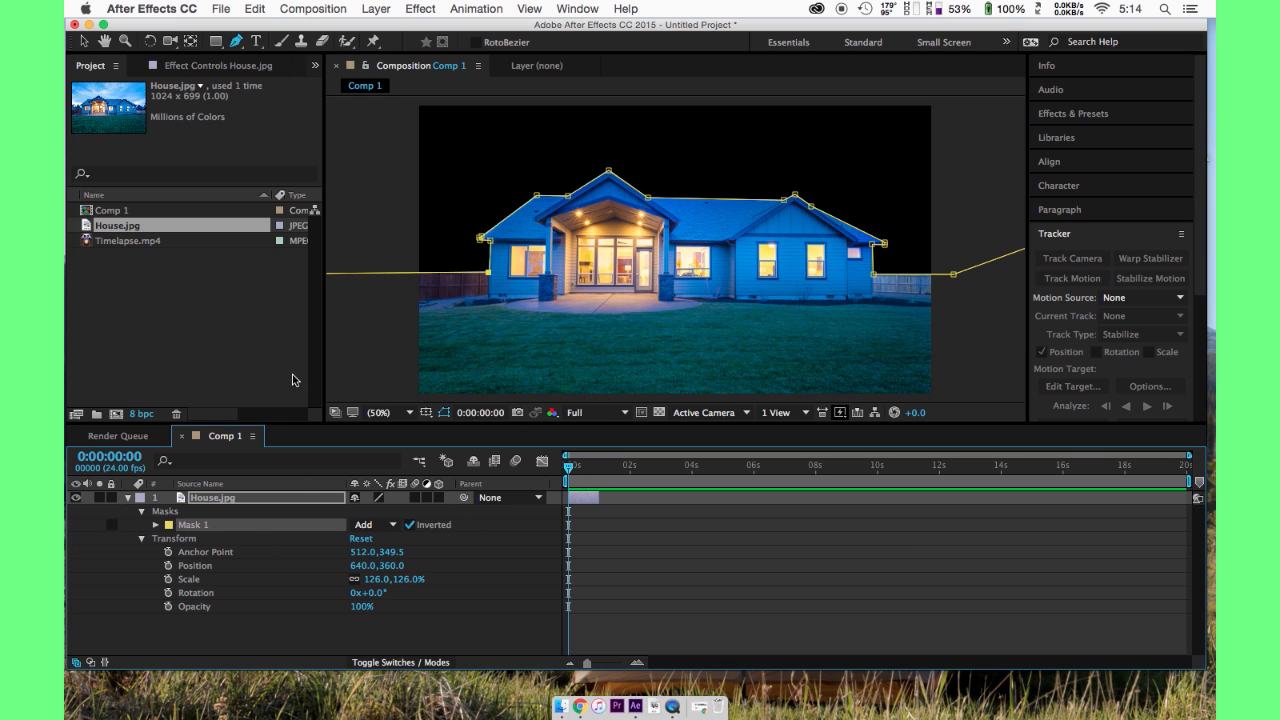
- Place Timelapse.mp4 beneath the house layer so clouds fill the masked sky
click(128, 240)
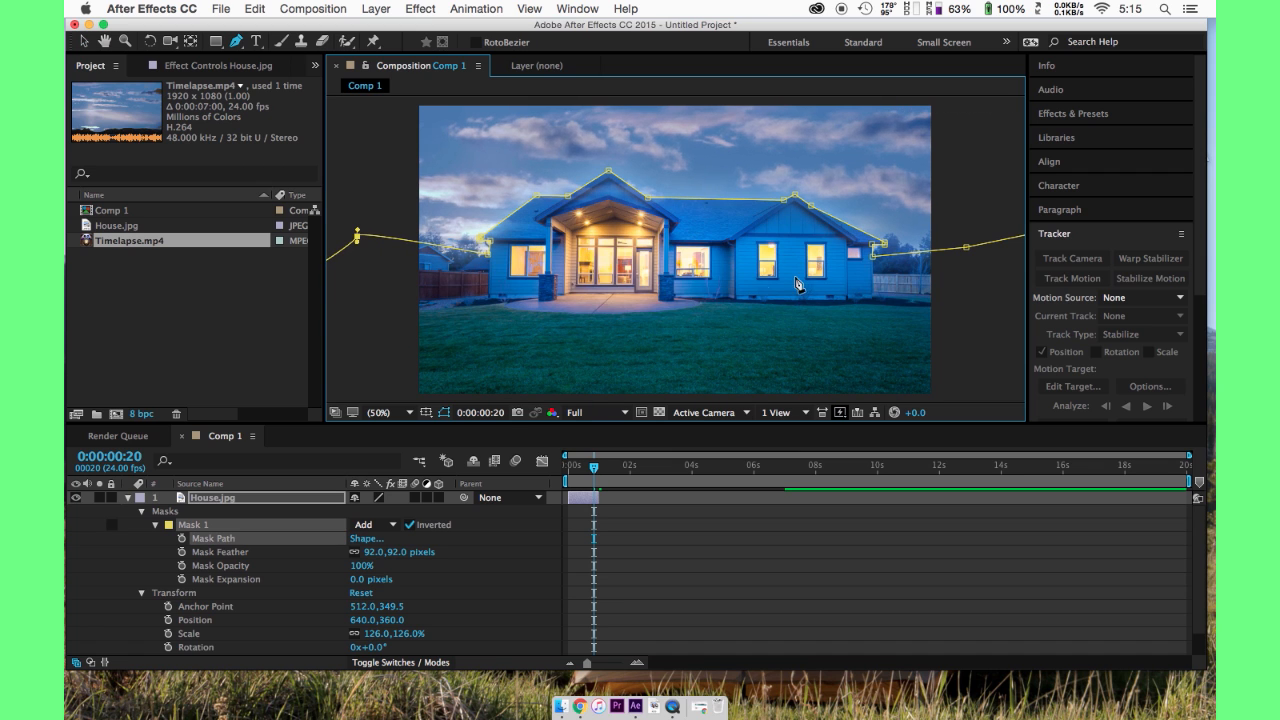
click(540, 460)
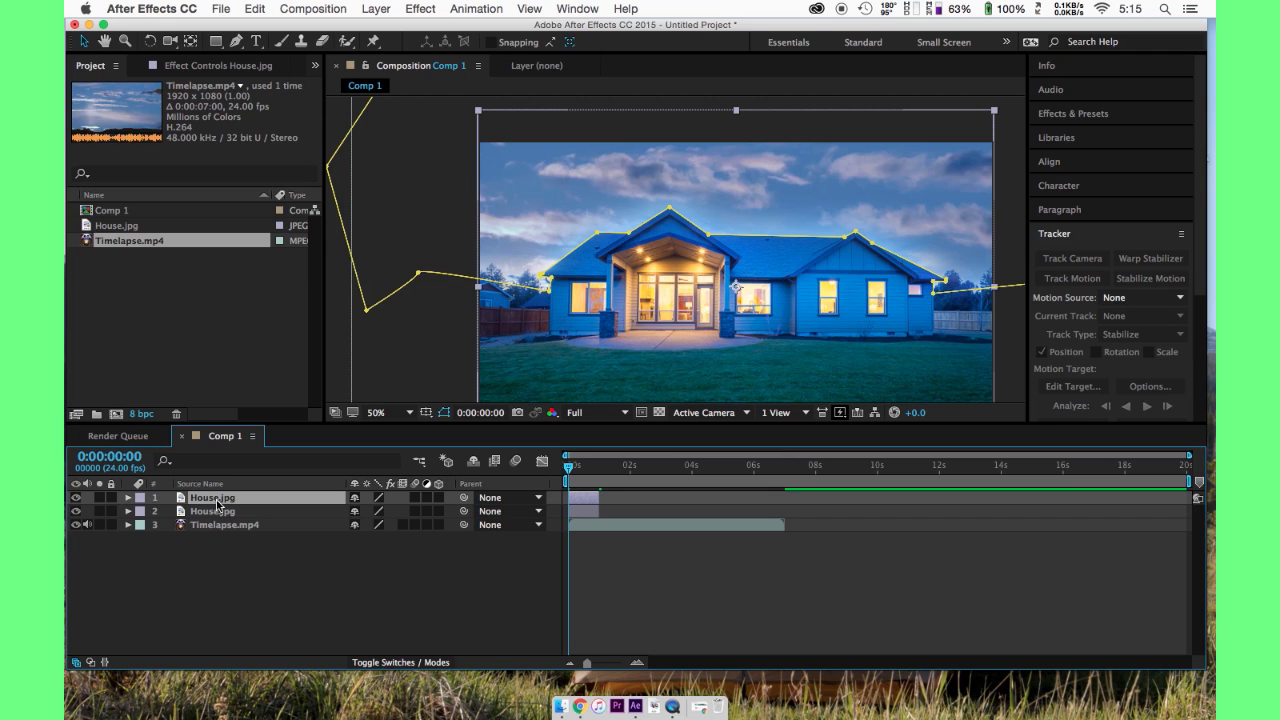
- Rename the top house copy House2 and refine a point of its roofline mask
double_click(212, 498)
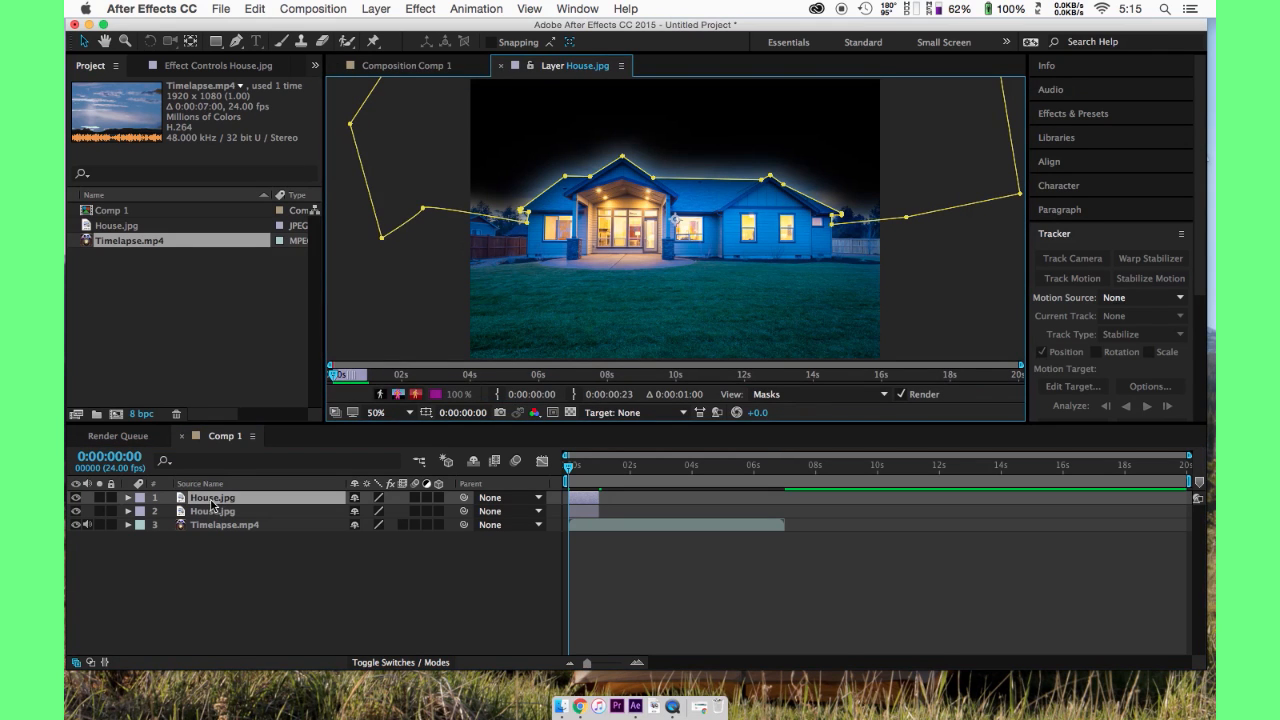
double_click(208, 496)
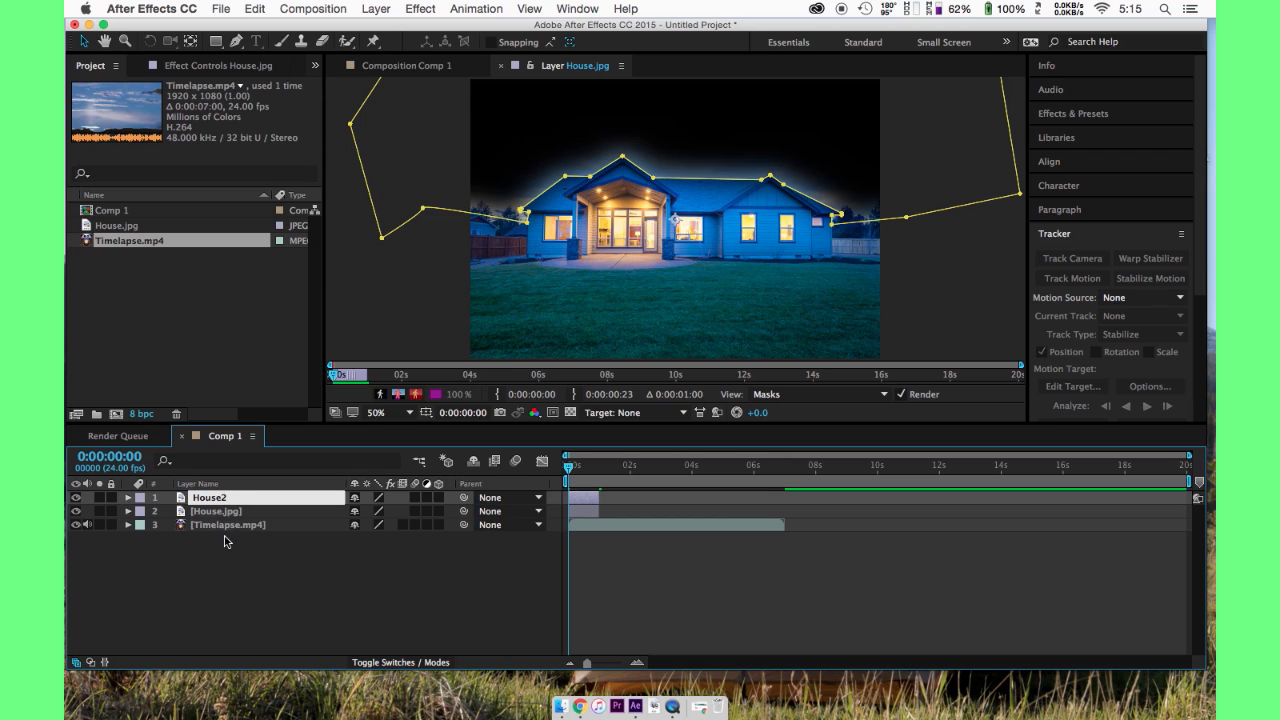
click(128, 496)
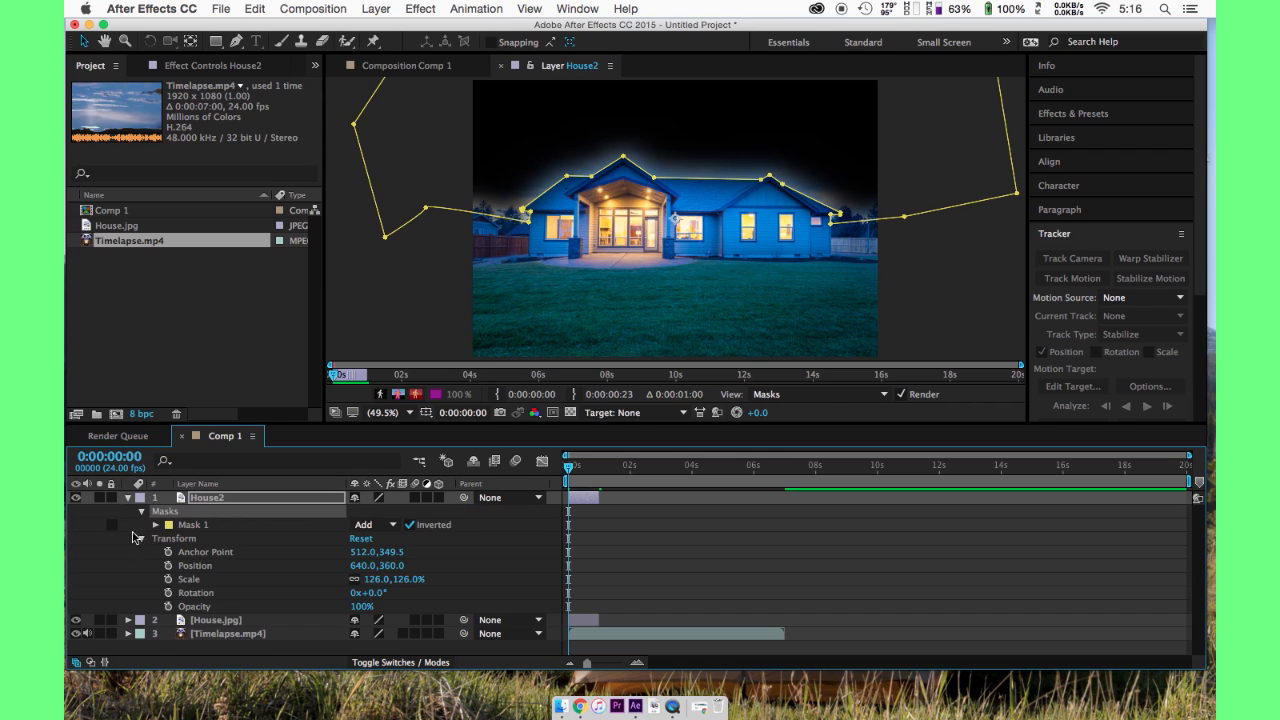
click(168, 524)
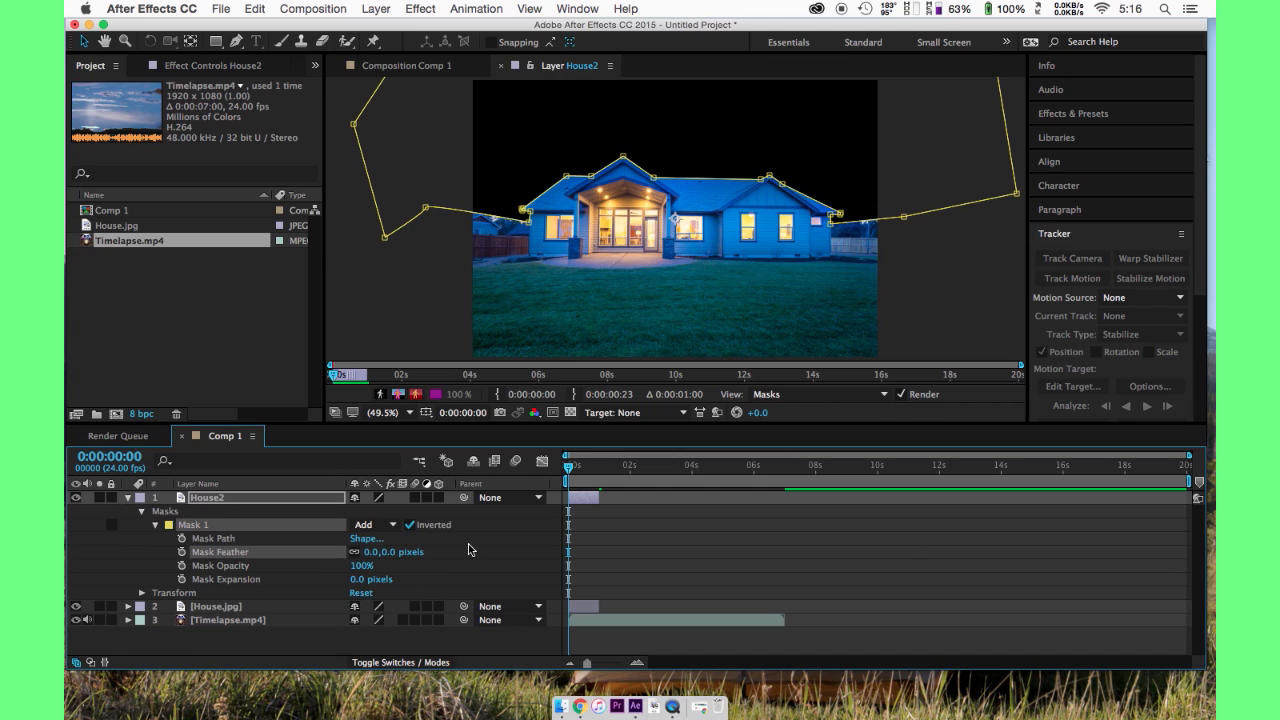
mouse_move(340, 452)
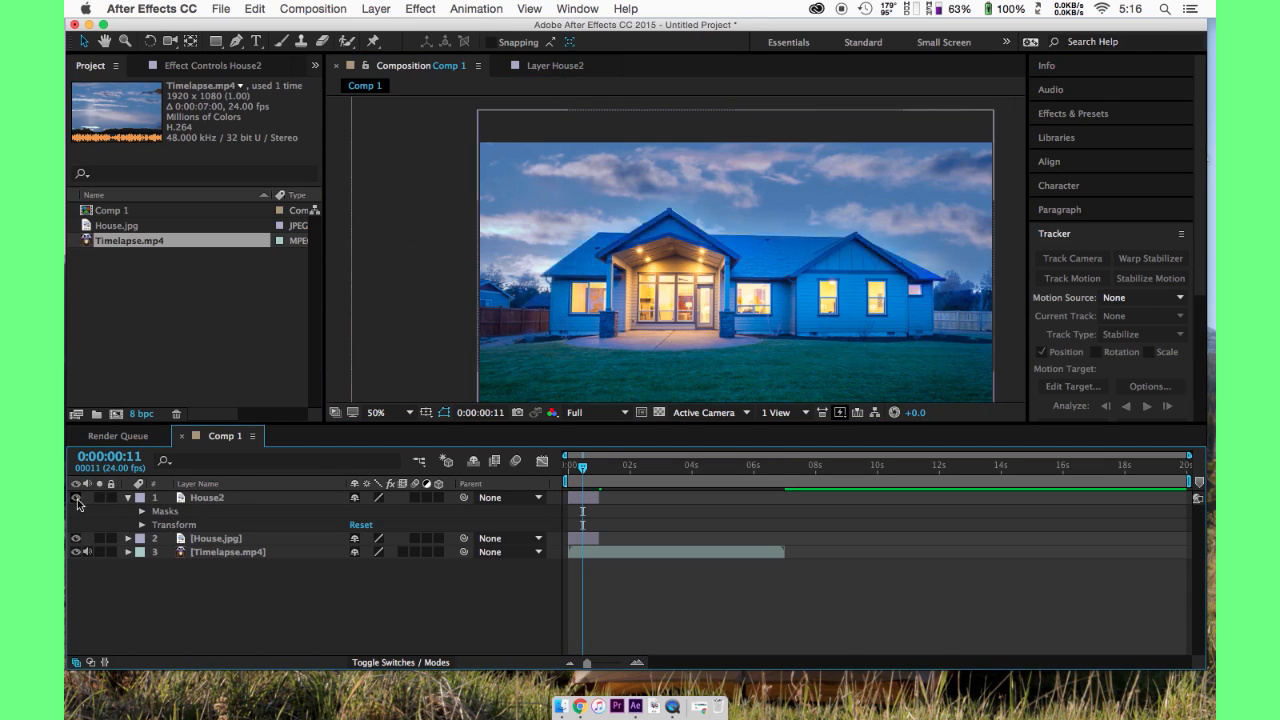
mouse_move(956, 300)
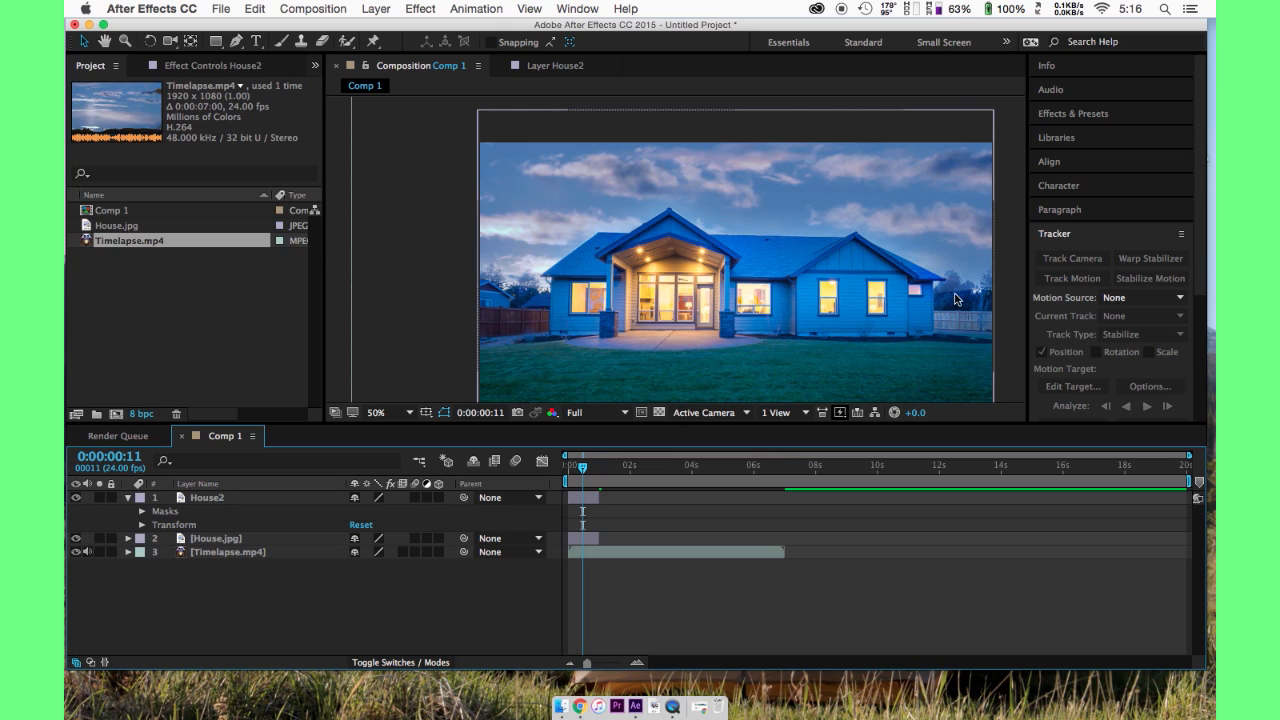
mouse_move(624, 348)
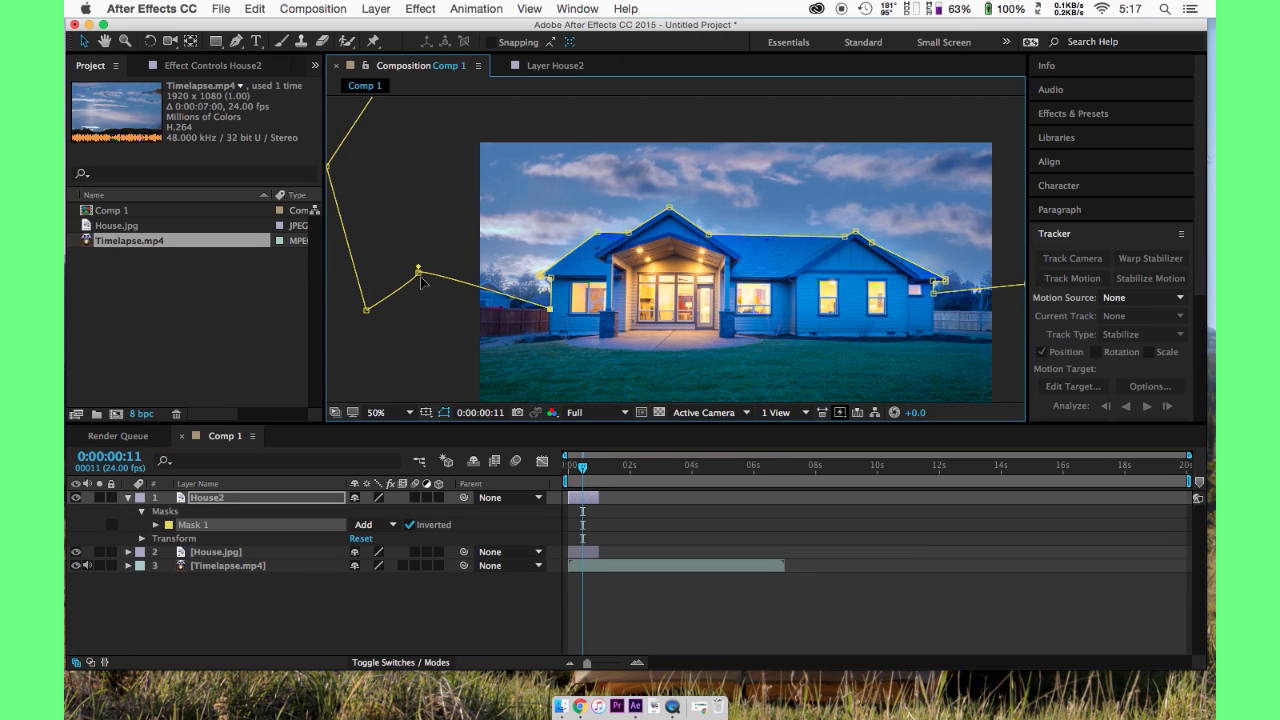
drag(418, 272, 412, 304)
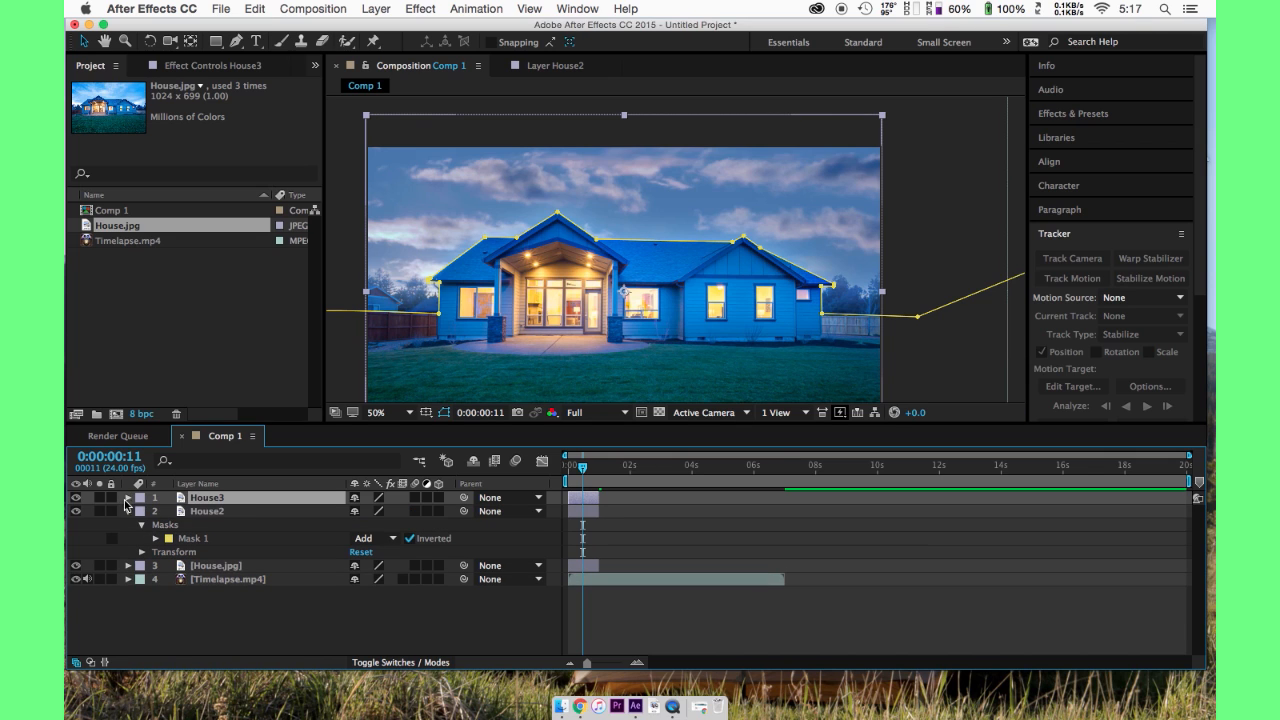
- Rename the House3 copy to Porch and mask it along the porch roof edge
click(128, 496)
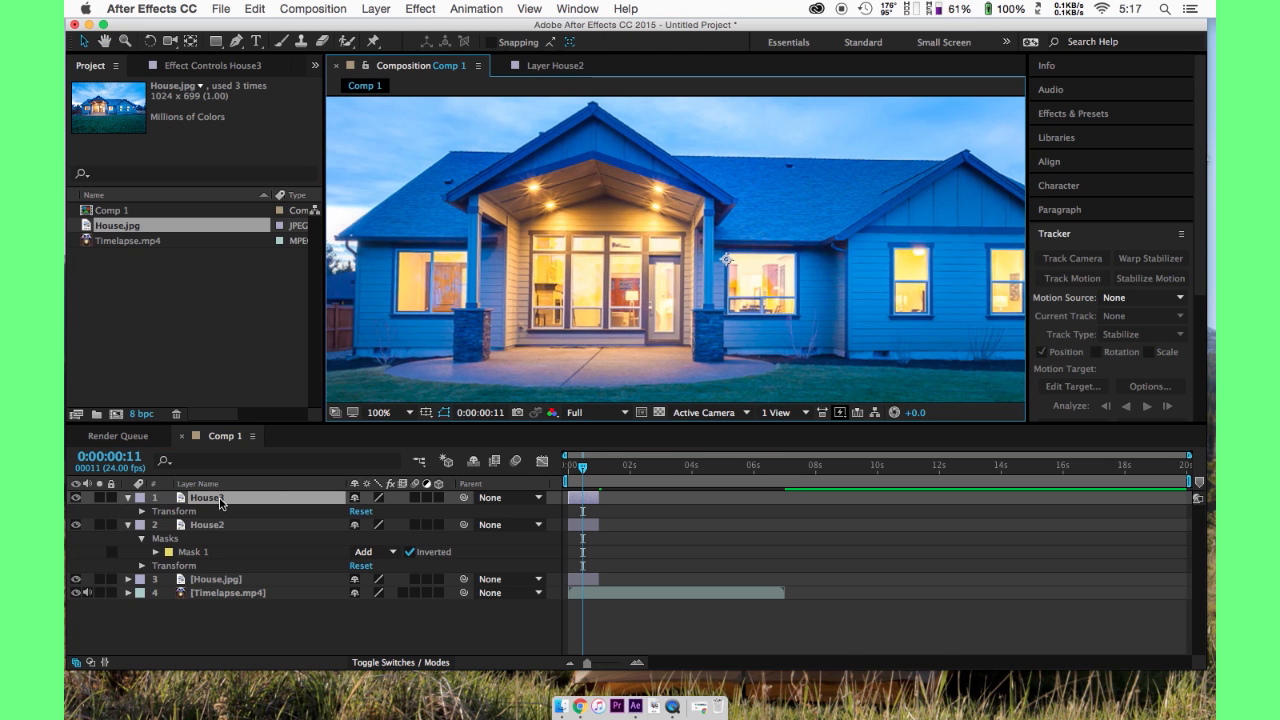
right_click(208, 496)
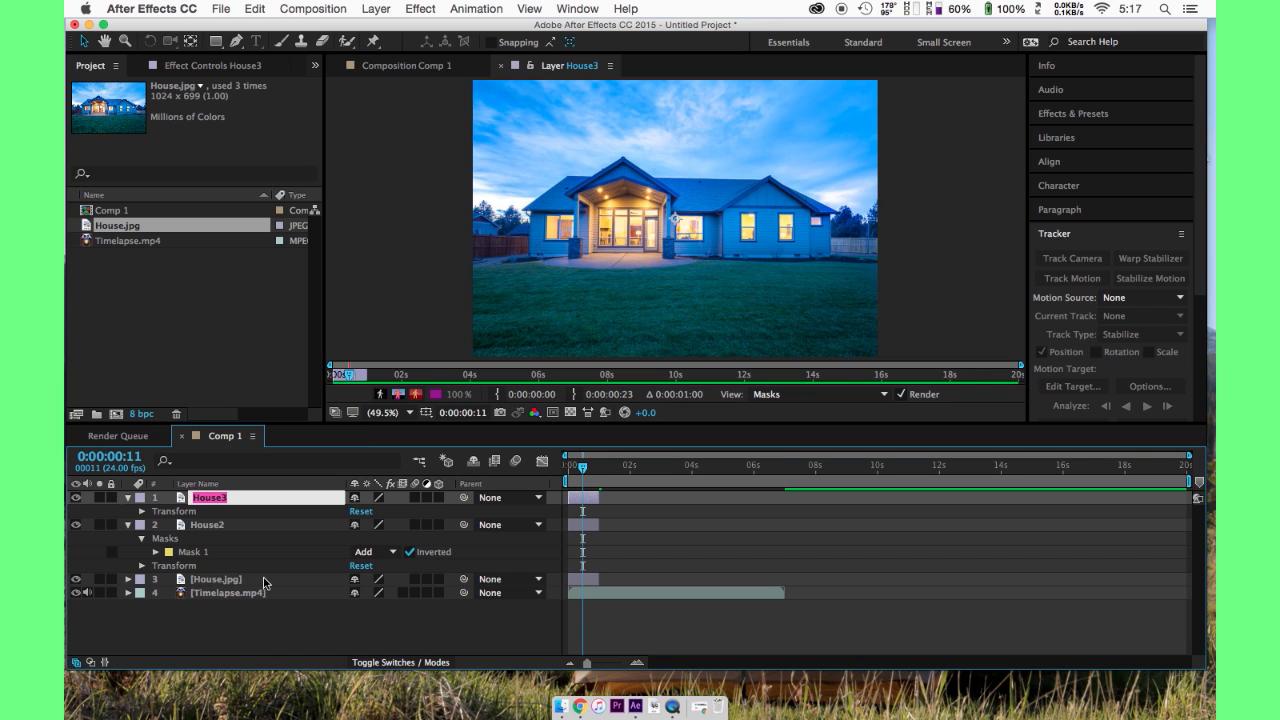
text(Porch)
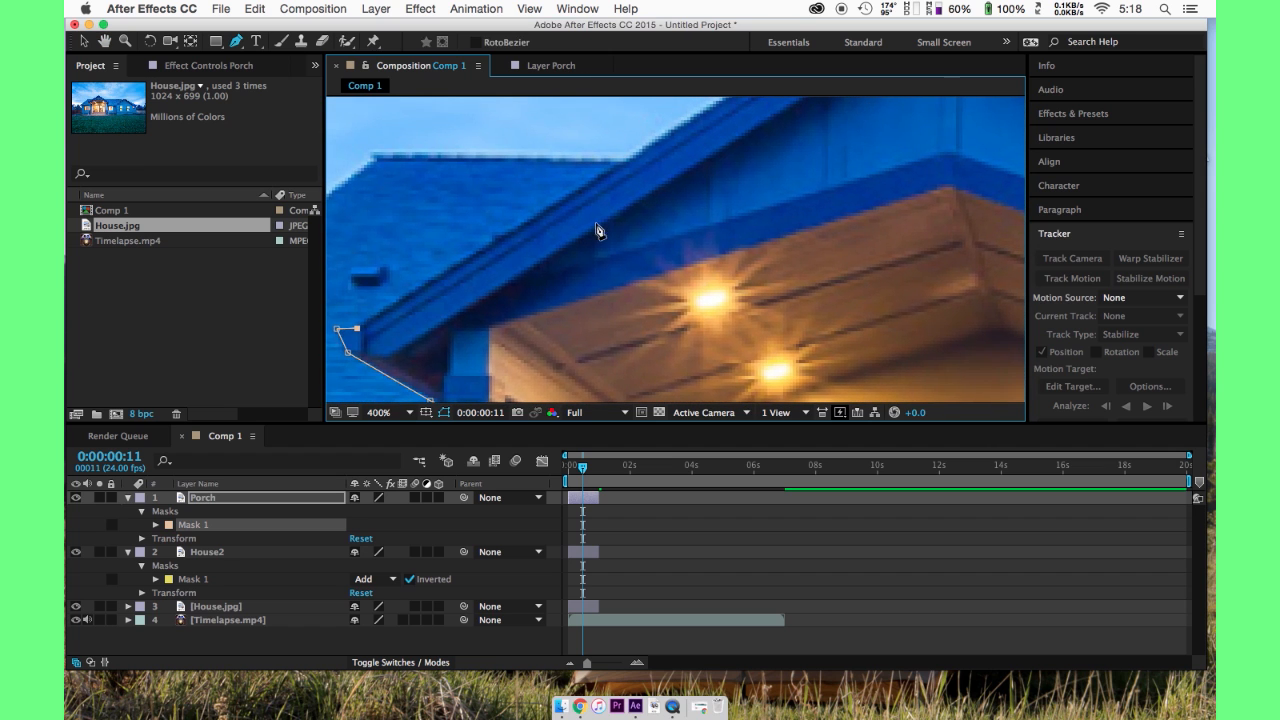
drag(600, 230, 548, 168)
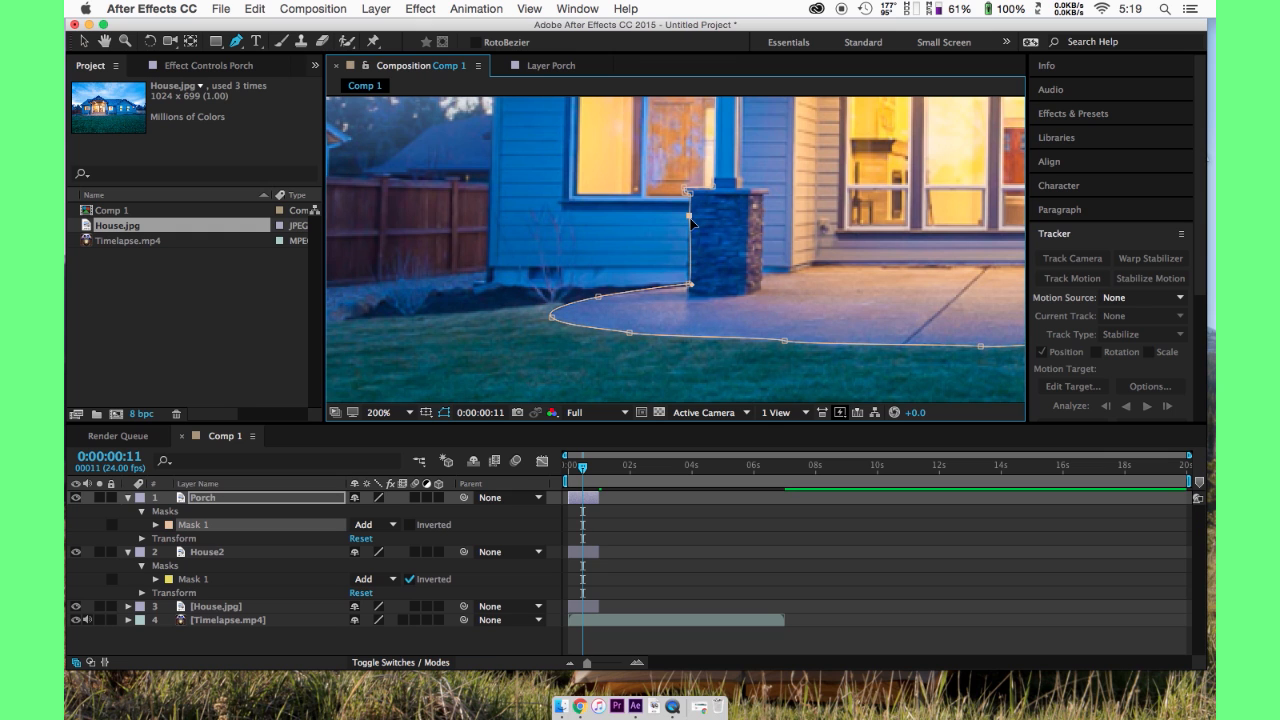
mouse_move(554, 364)
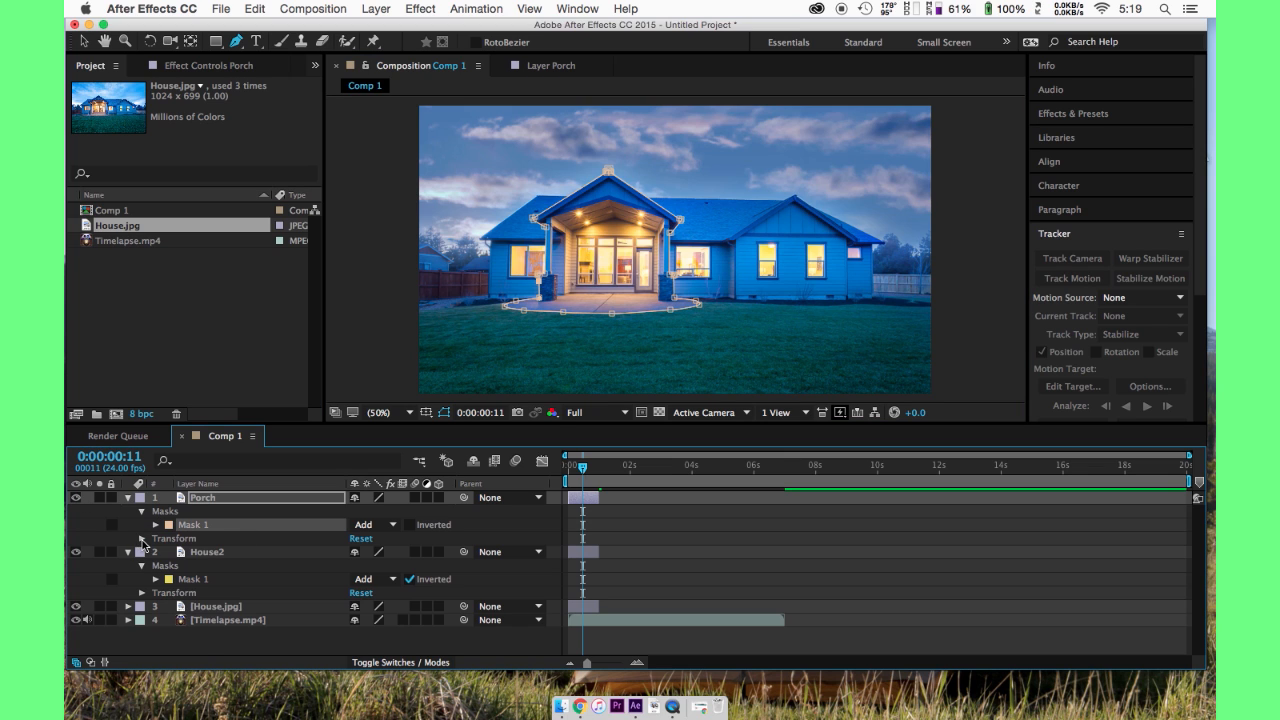
- Scale the Porch layer to 151% and zoom the view back to 50%
click(152, 538)
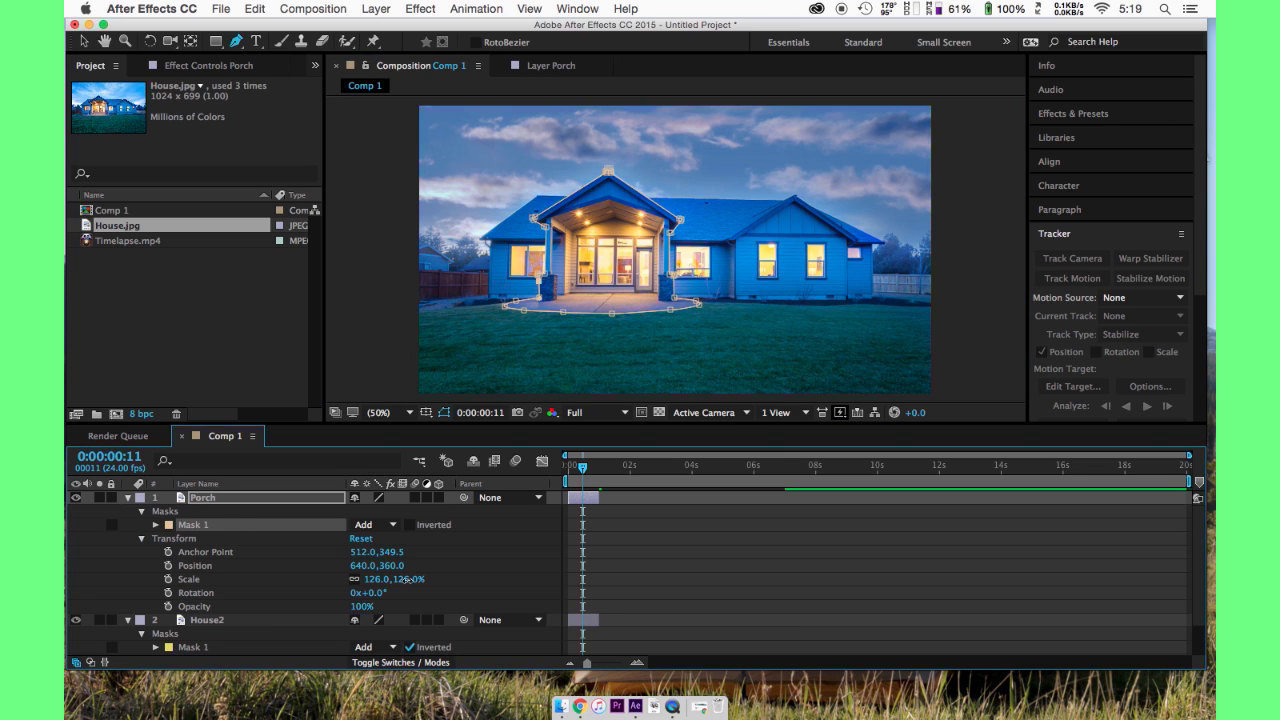
drag(390, 580, 410, 580)
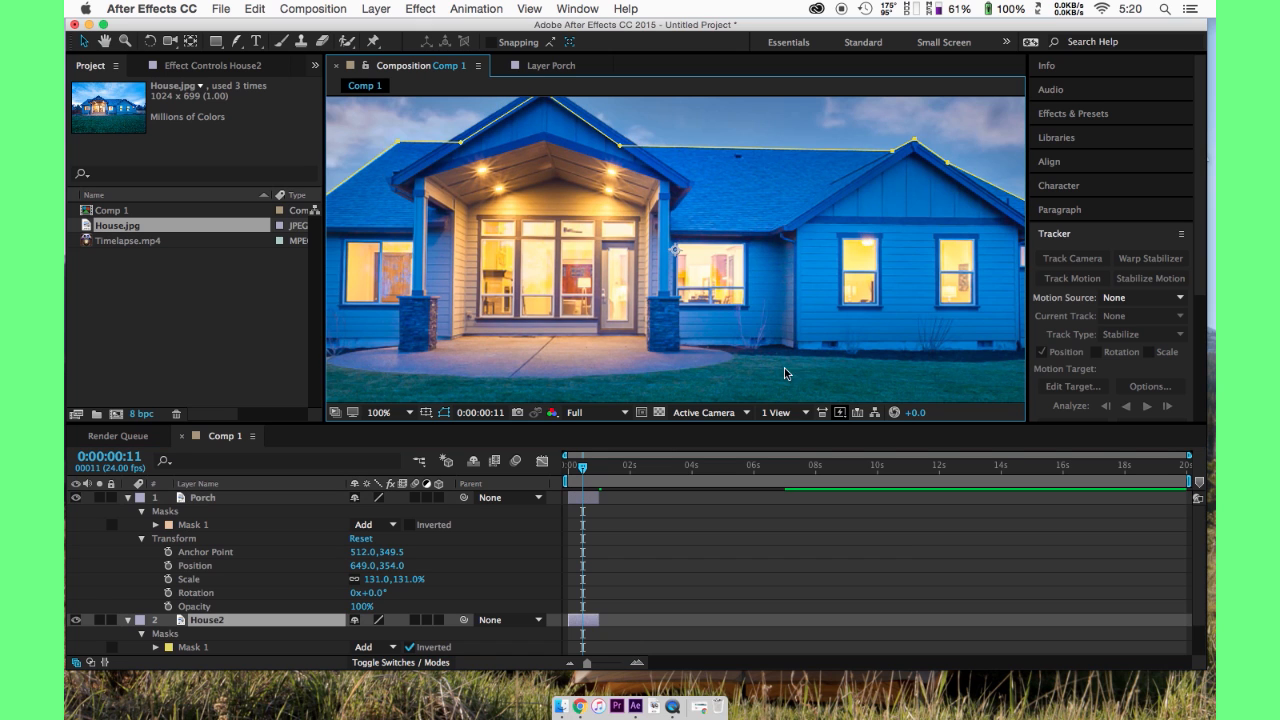
click(372, 412)
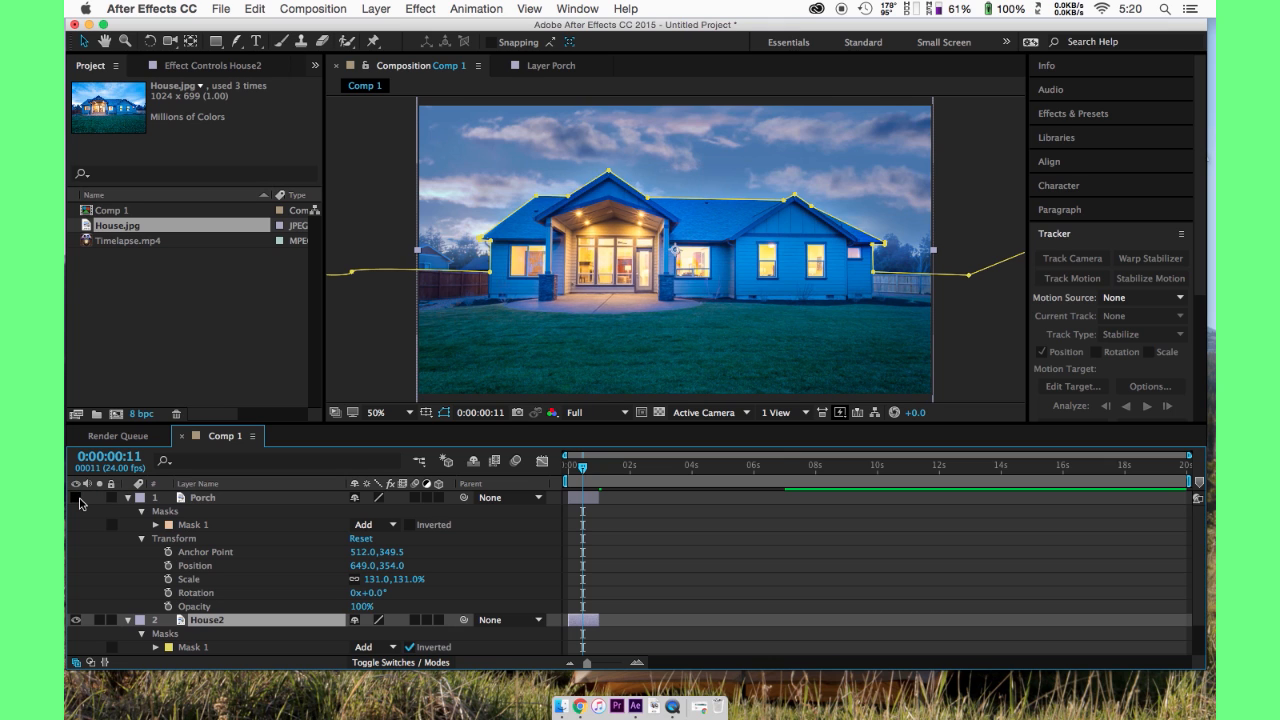
- Duplicate House.jpg and switch the new copy to a 3D layer
click(78, 496)
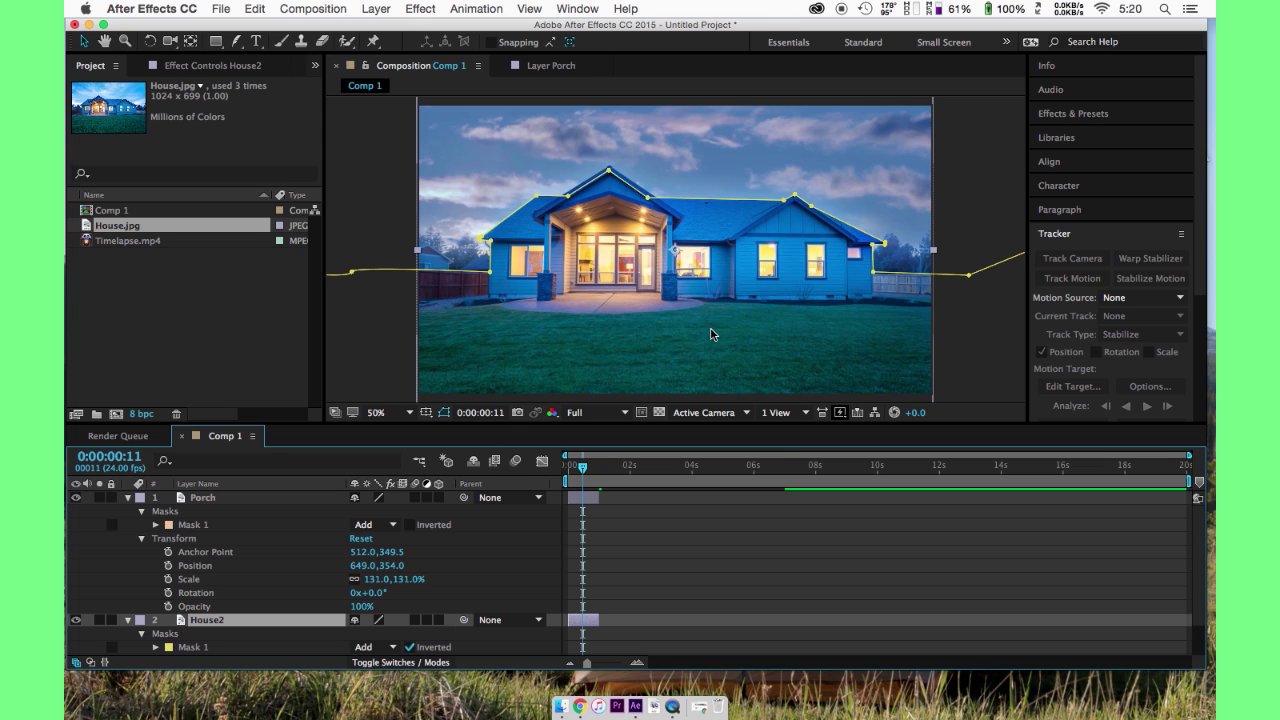
mouse_move(864, 358)
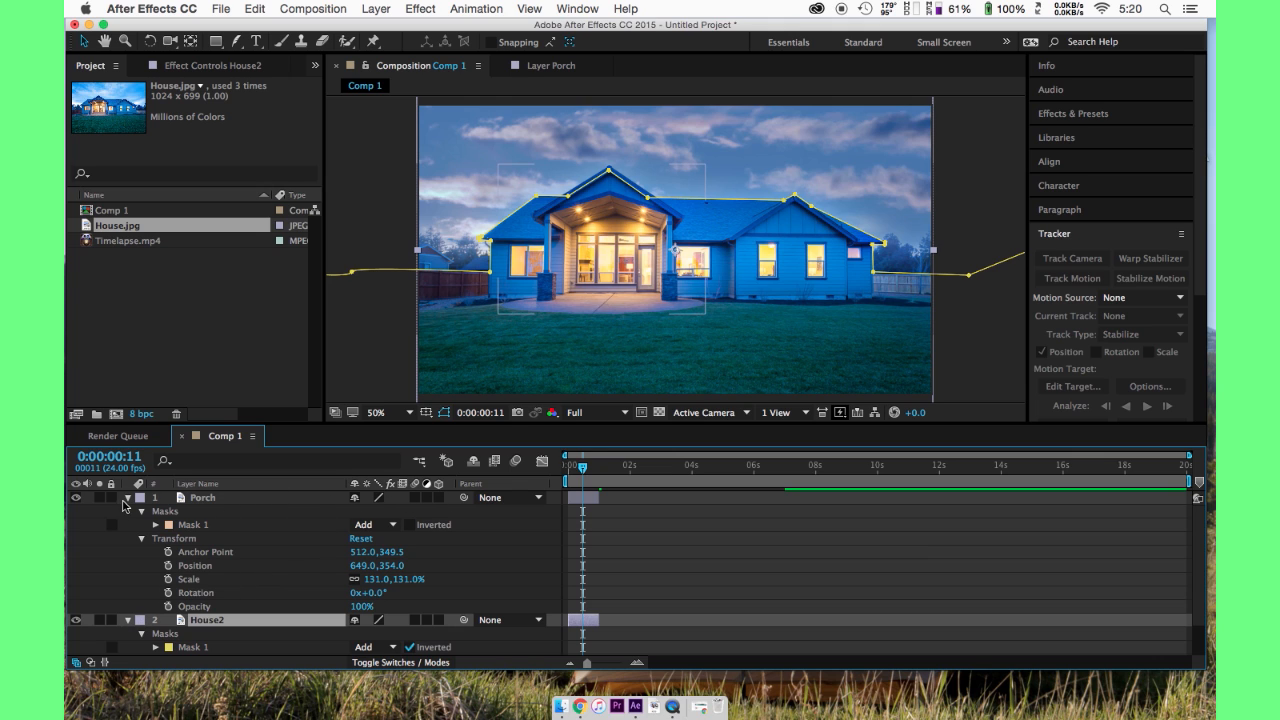
click(128, 500)
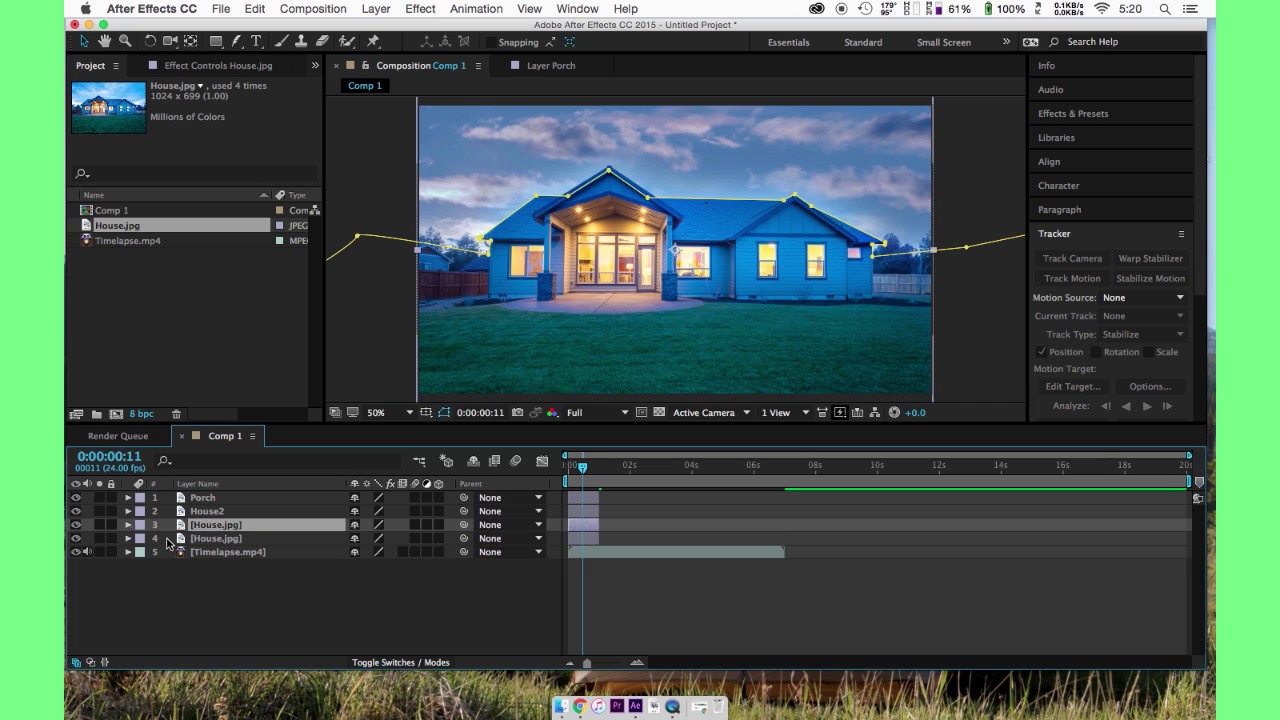
click(128, 524)
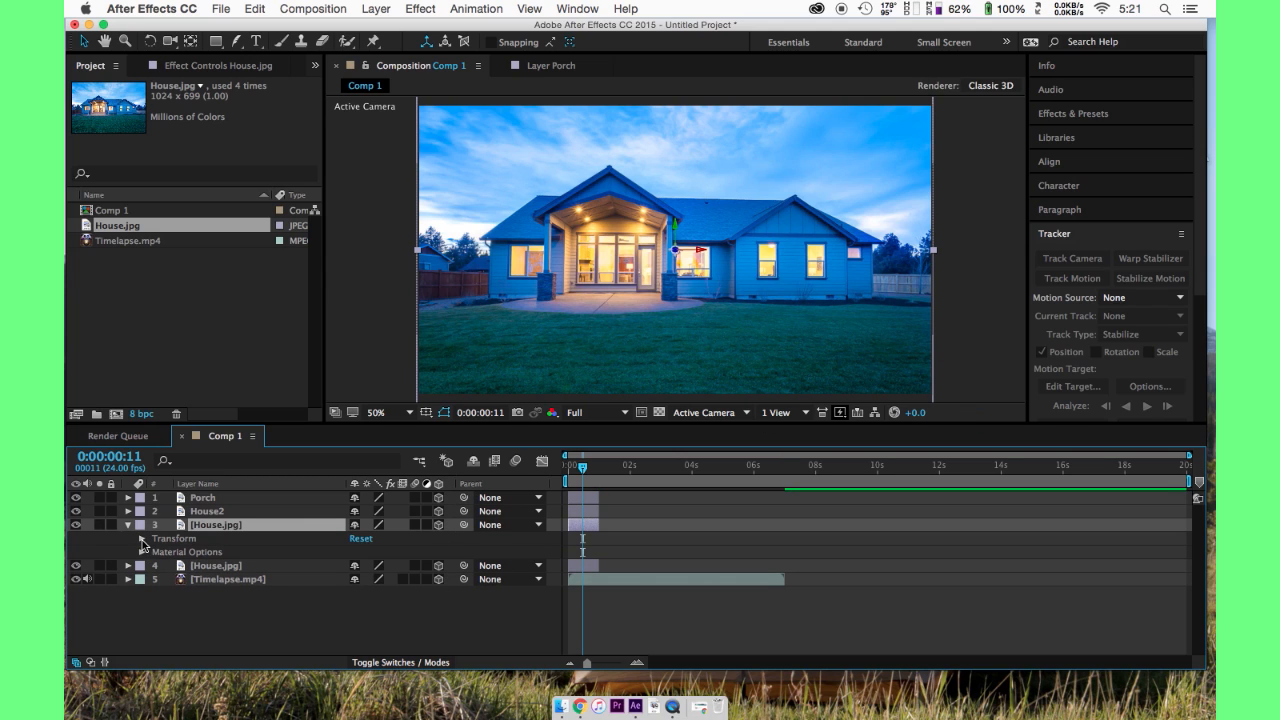
- Rename the 3D house copy to Grass via the layer's context menu
click(128, 538)
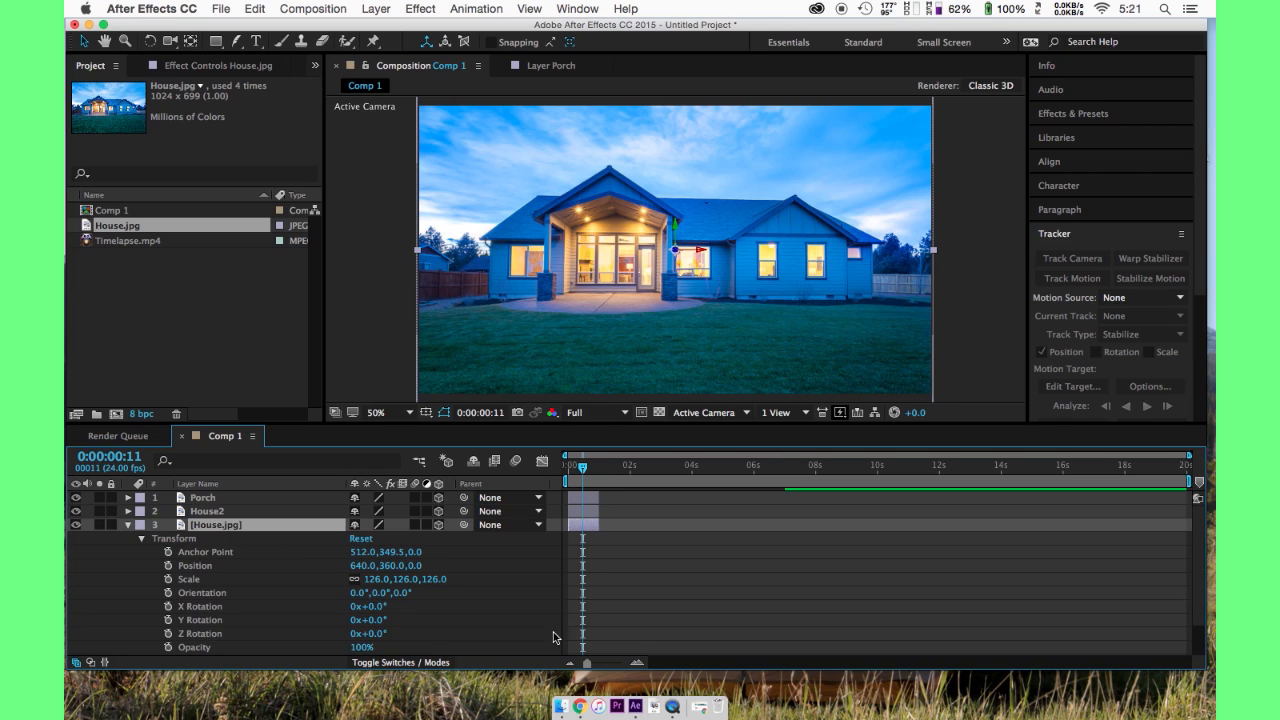
right_click(216, 524)
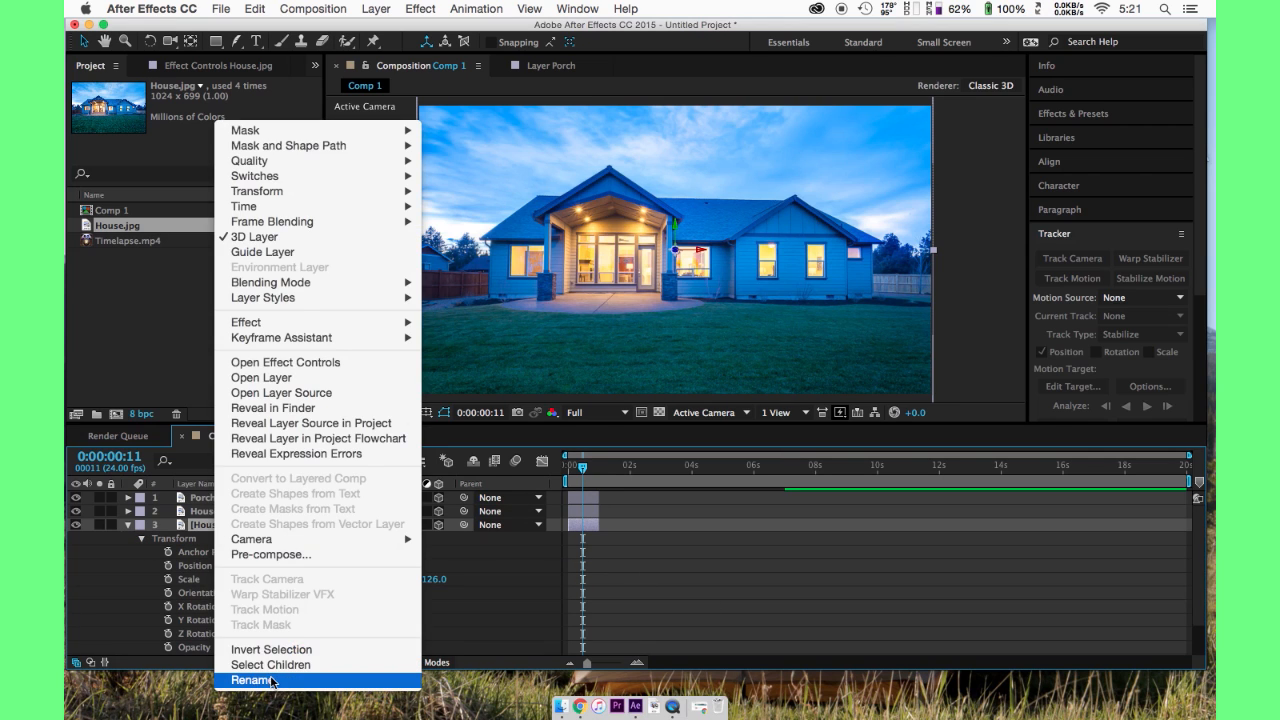
click(242, 678)
text(Grass)
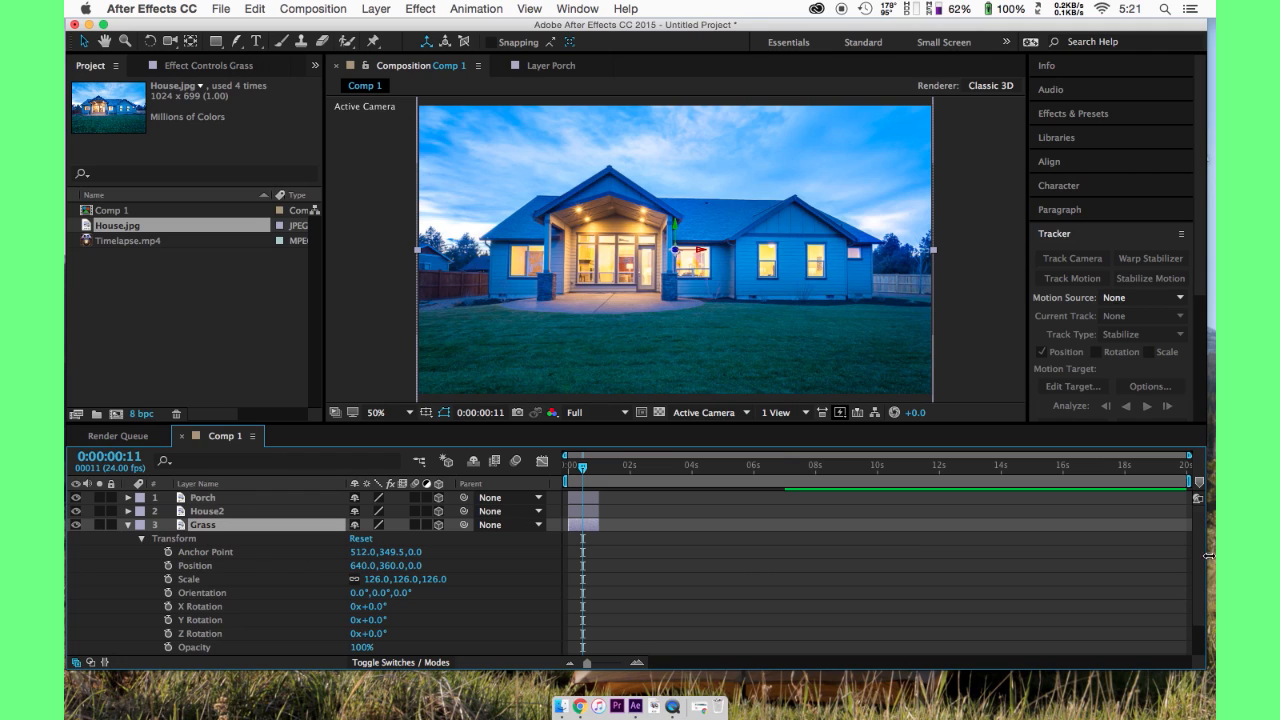
mouse_move(556, 350)
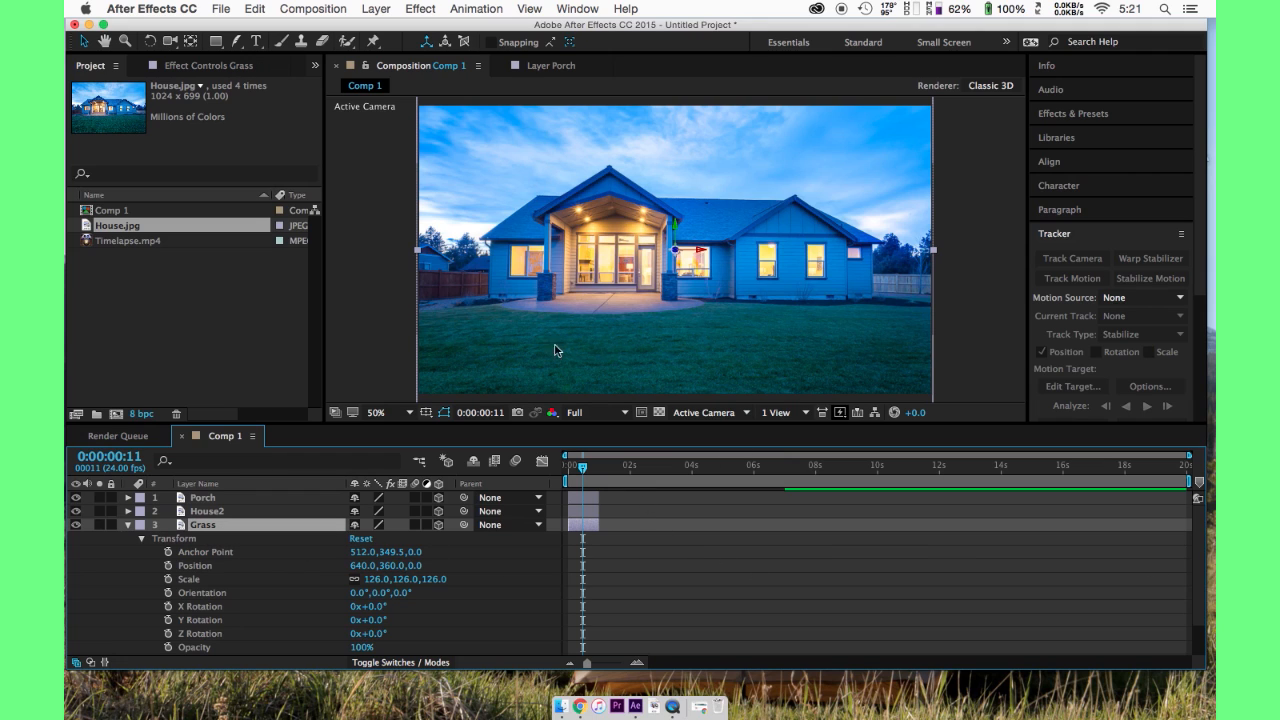
mouse_move(628, 328)
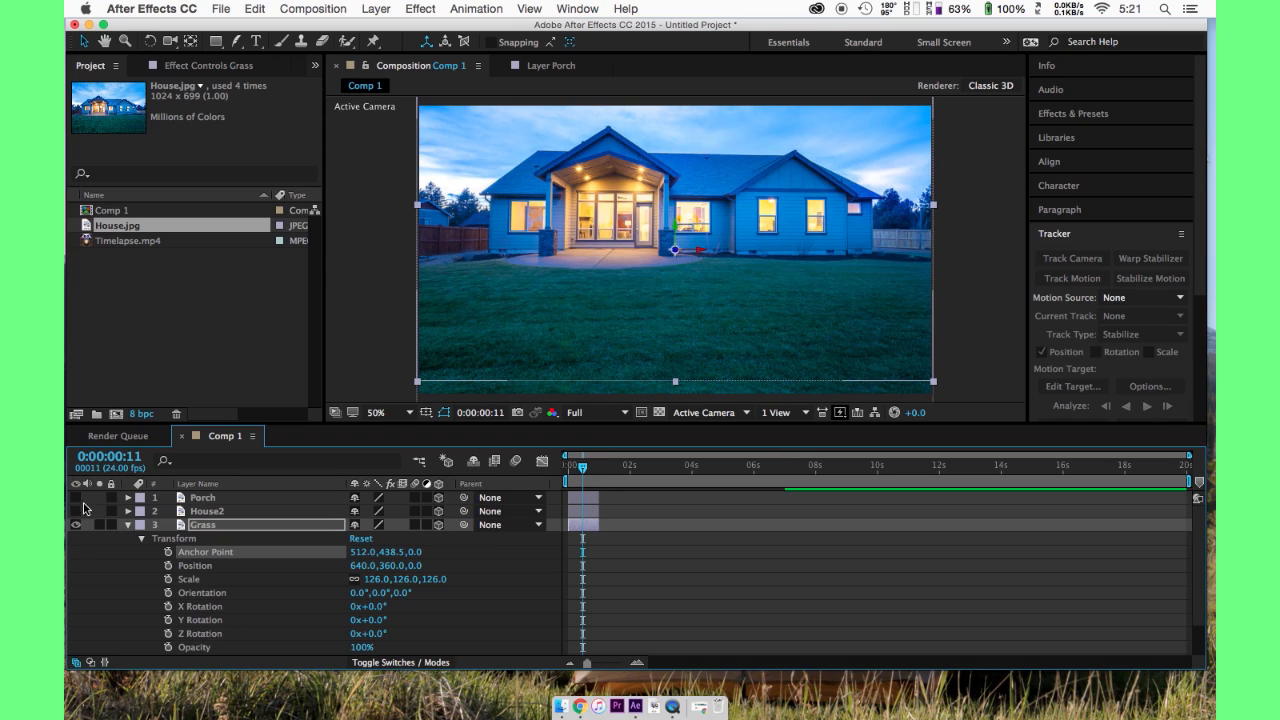
mouse_move(400, 556)
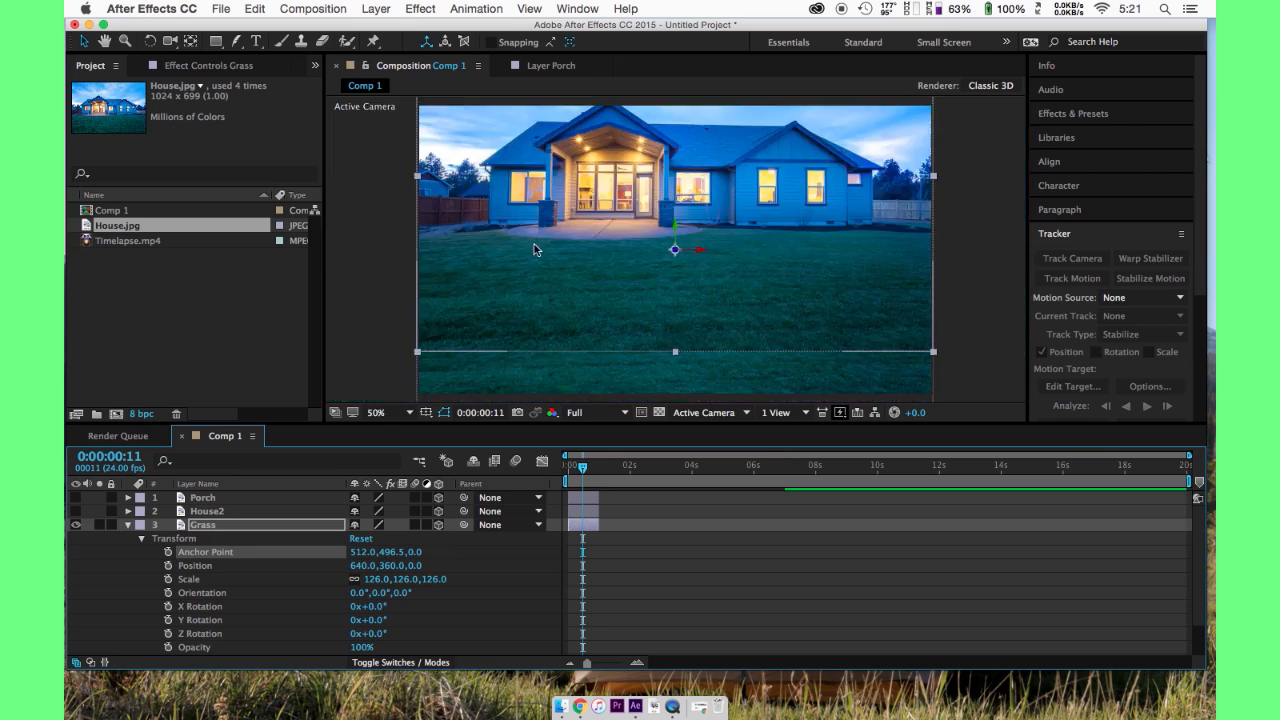
mouse_move(956, 264)
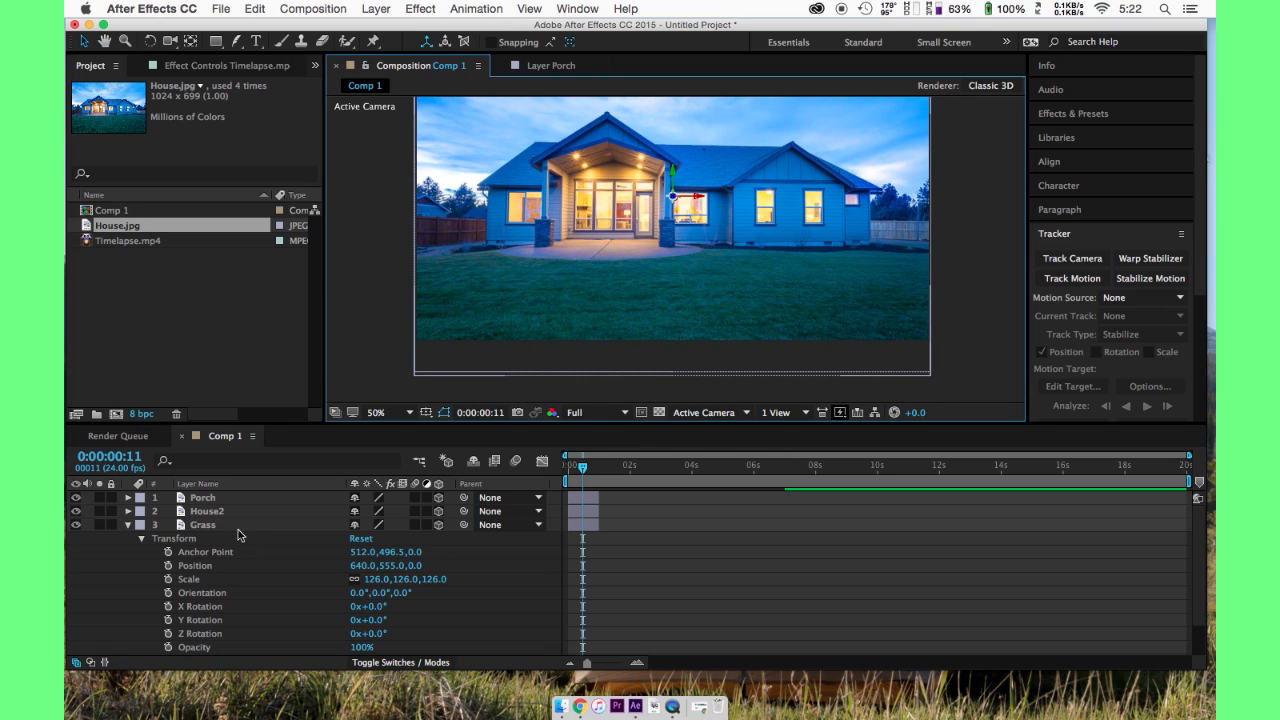
- Tilt the Grass layer back -47° on X so the lawn lies in perspective
click(202, 524)
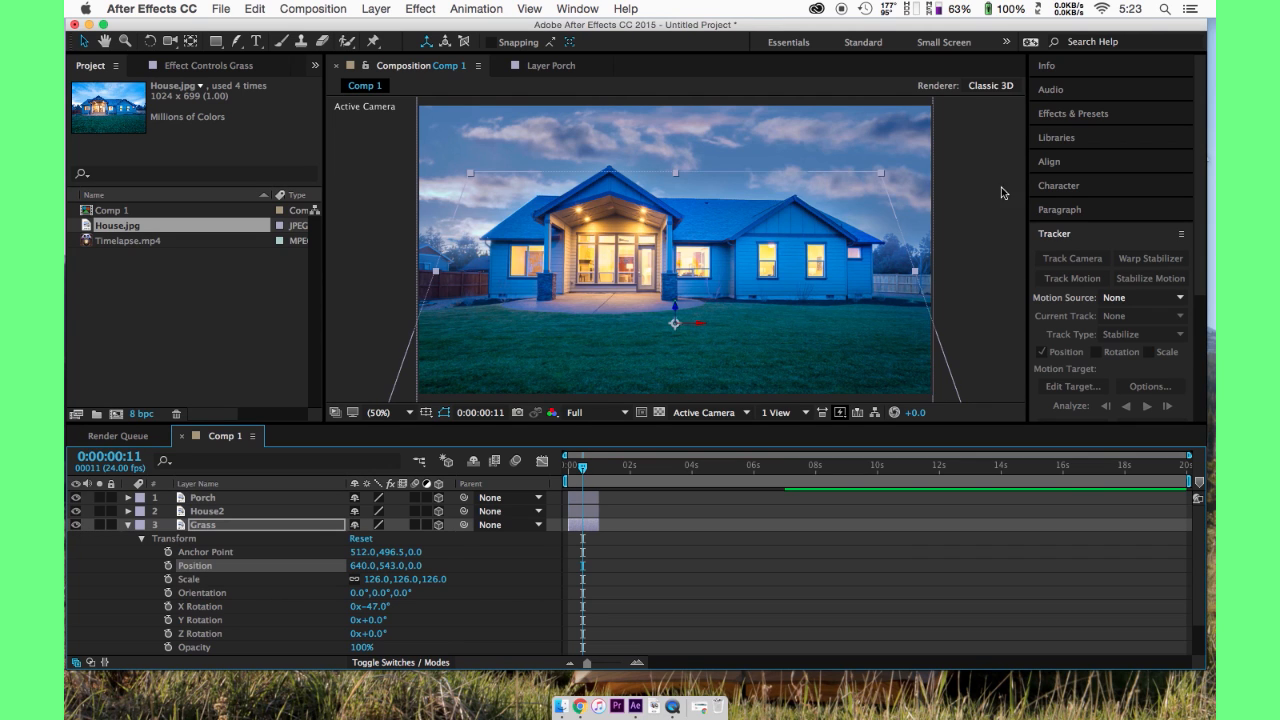
click(586, 464)
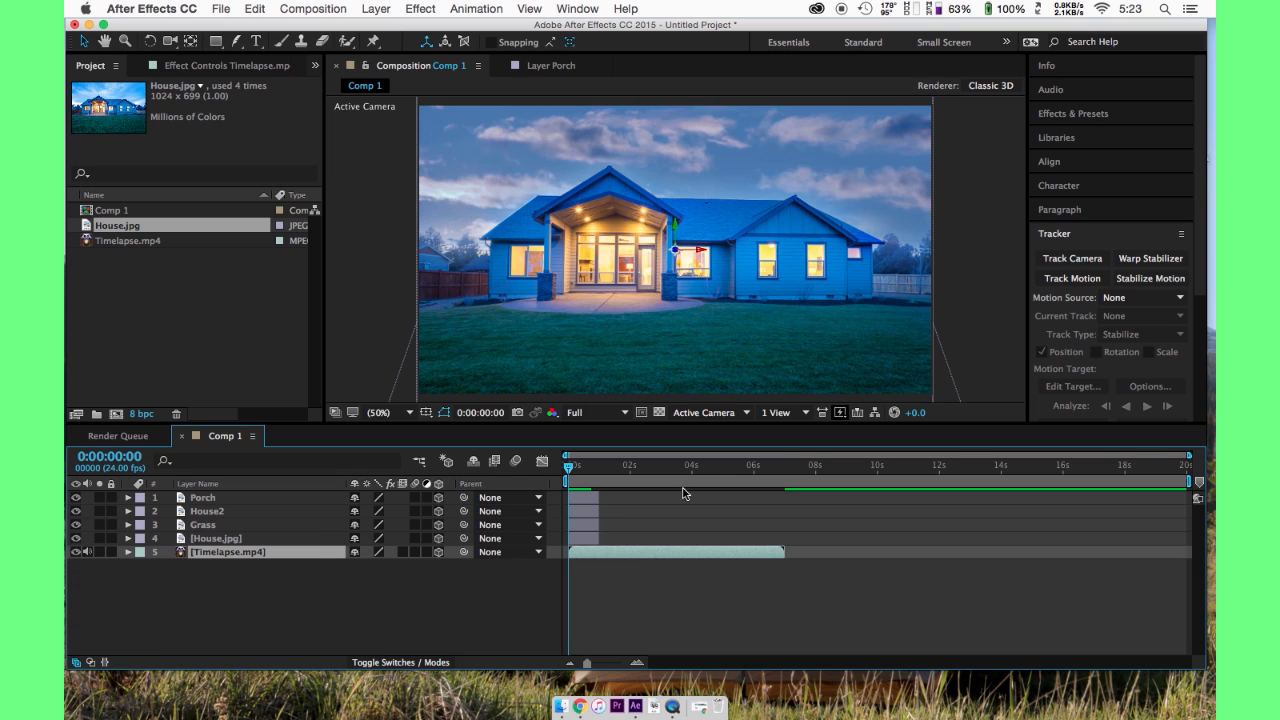
right_click(684, 492)
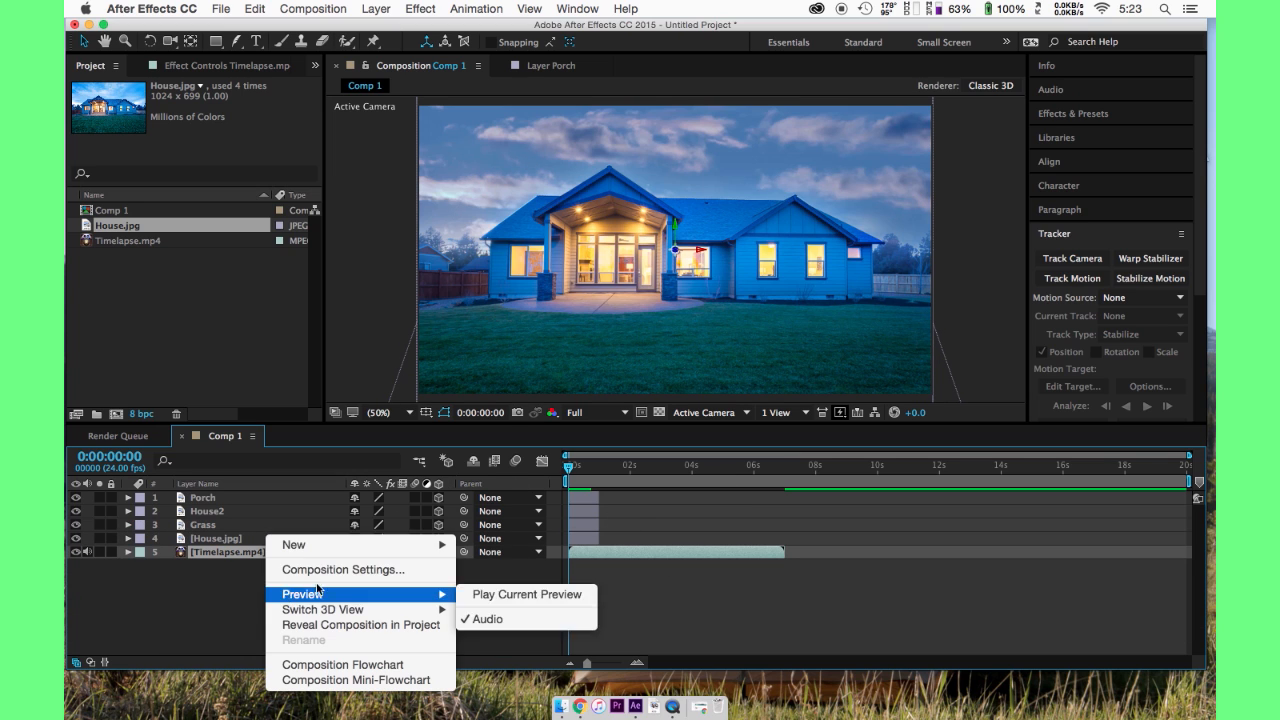
mouse_move(296, 544)
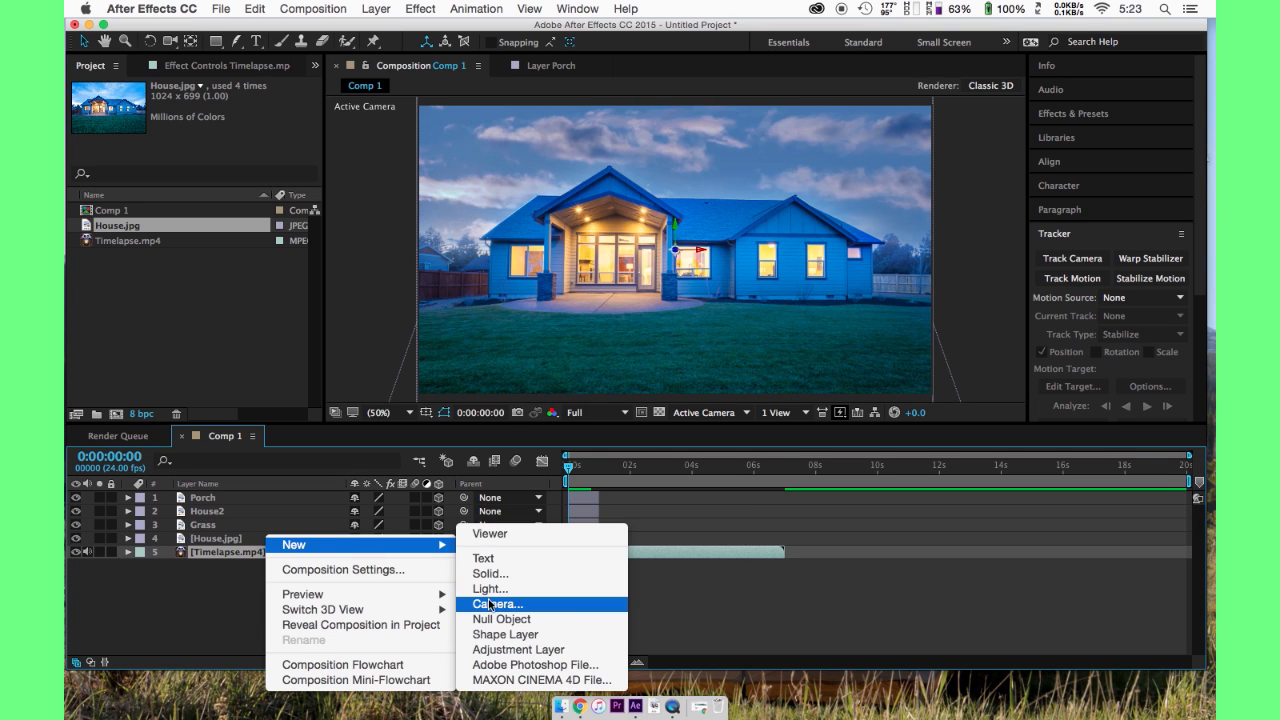
- Add a two-node 50mm Camera 1 and begin adjusting its view
click(496, 604)
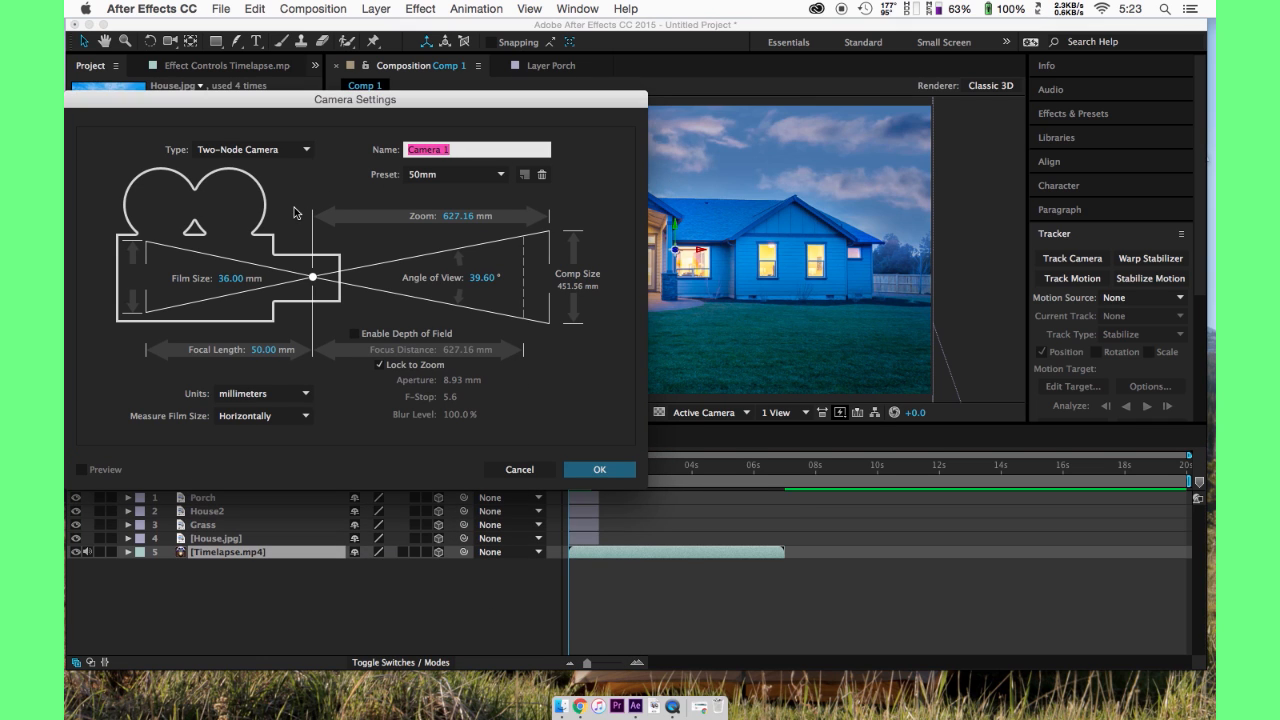
mouse_move(516, 268)
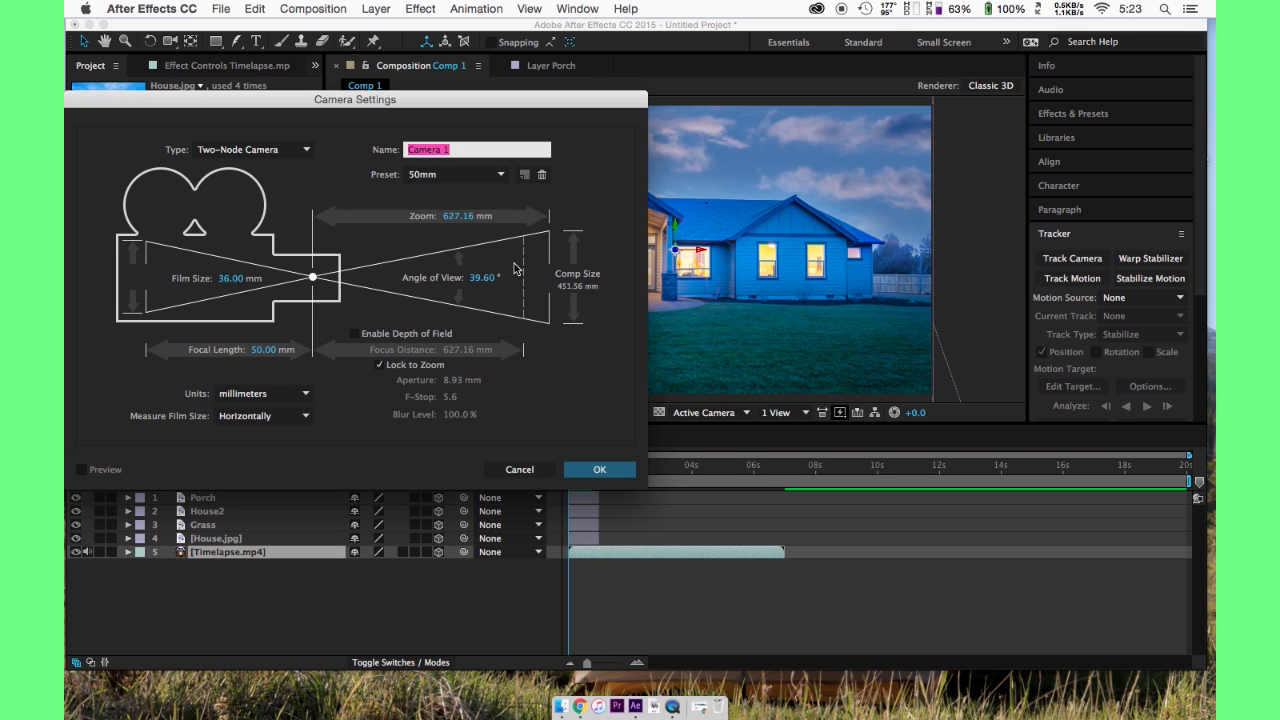
click(600, 468)
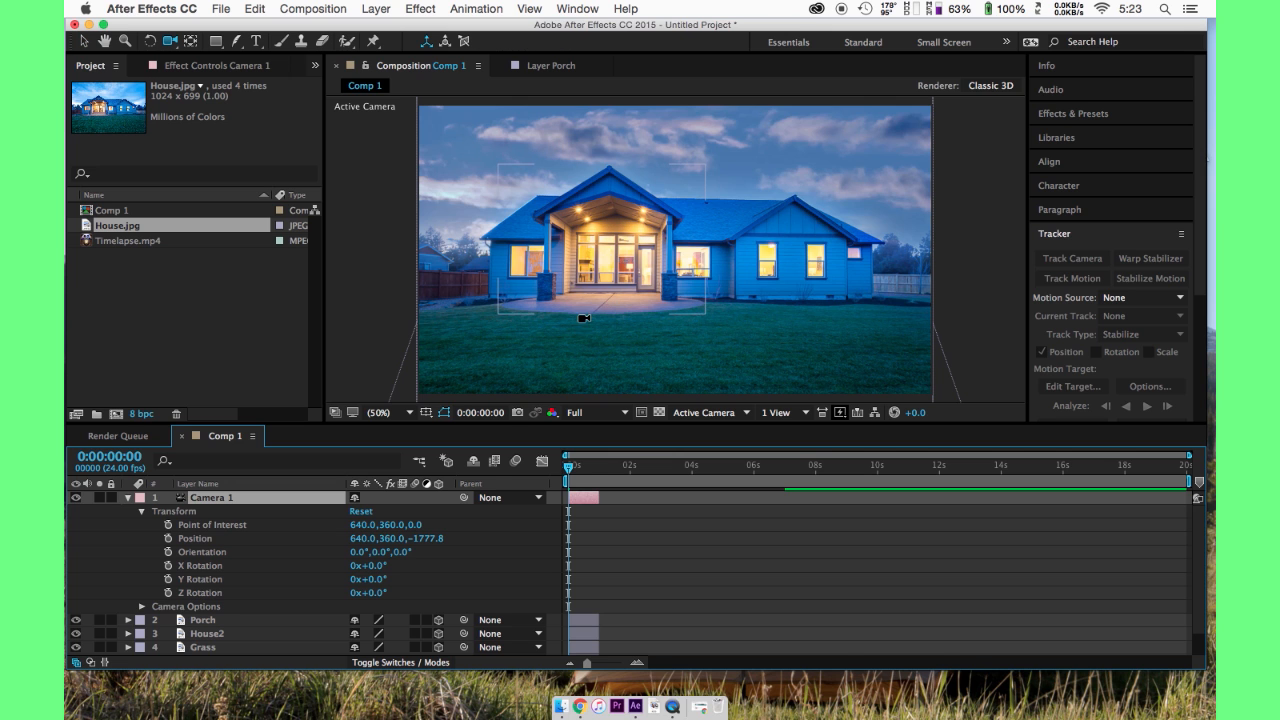
drag(584, 318, 696, 304)
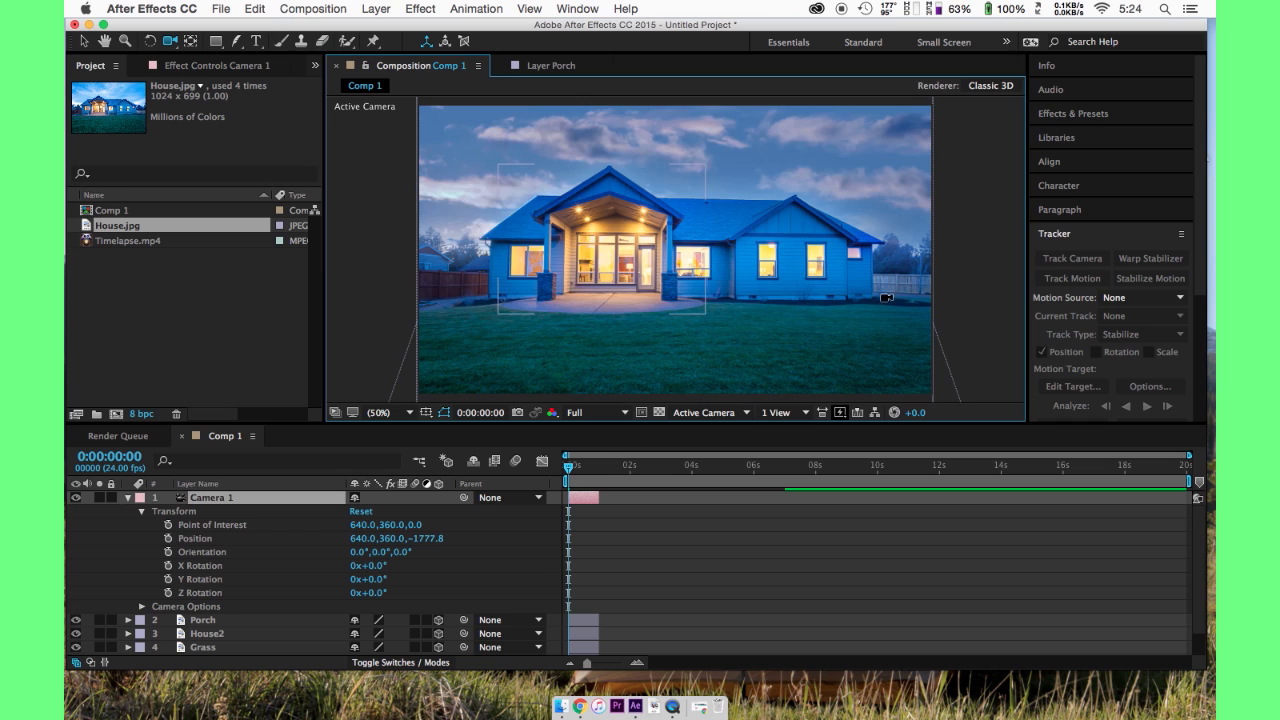
mouse_move(684, 270)
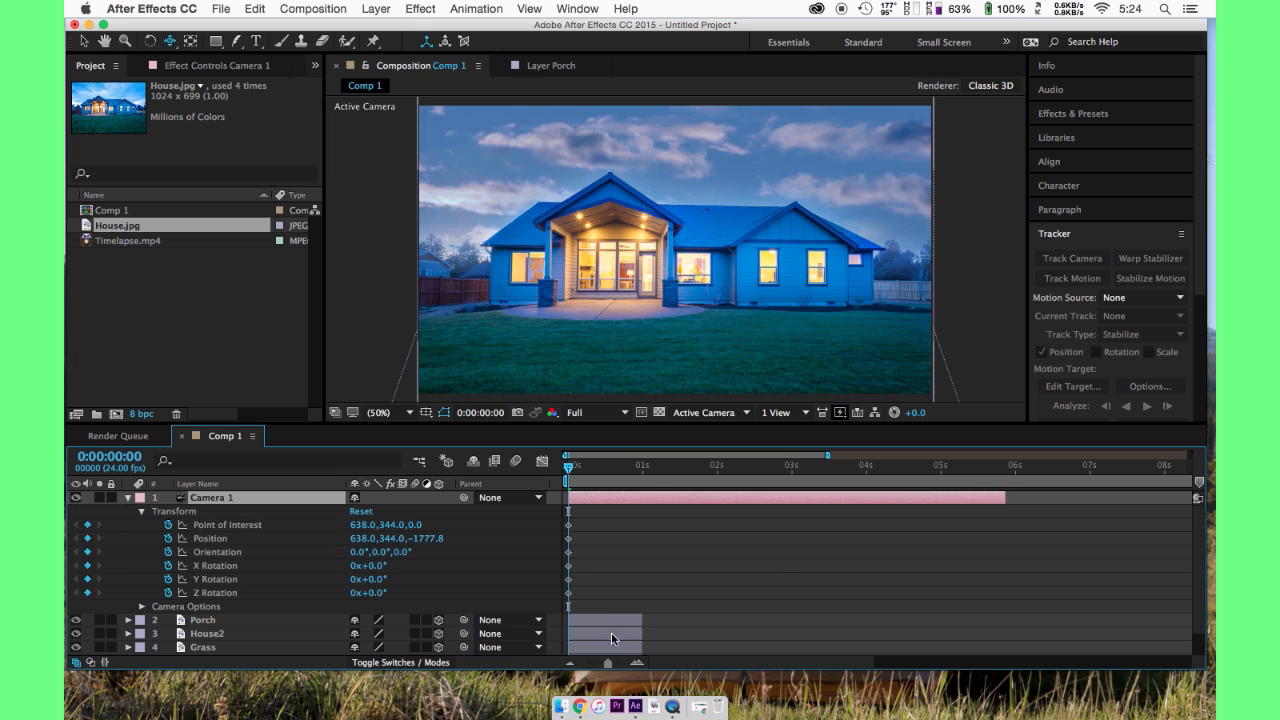
- Review the Porch, House2, Grass and original house photo layers in the timeline
click(202, 620)
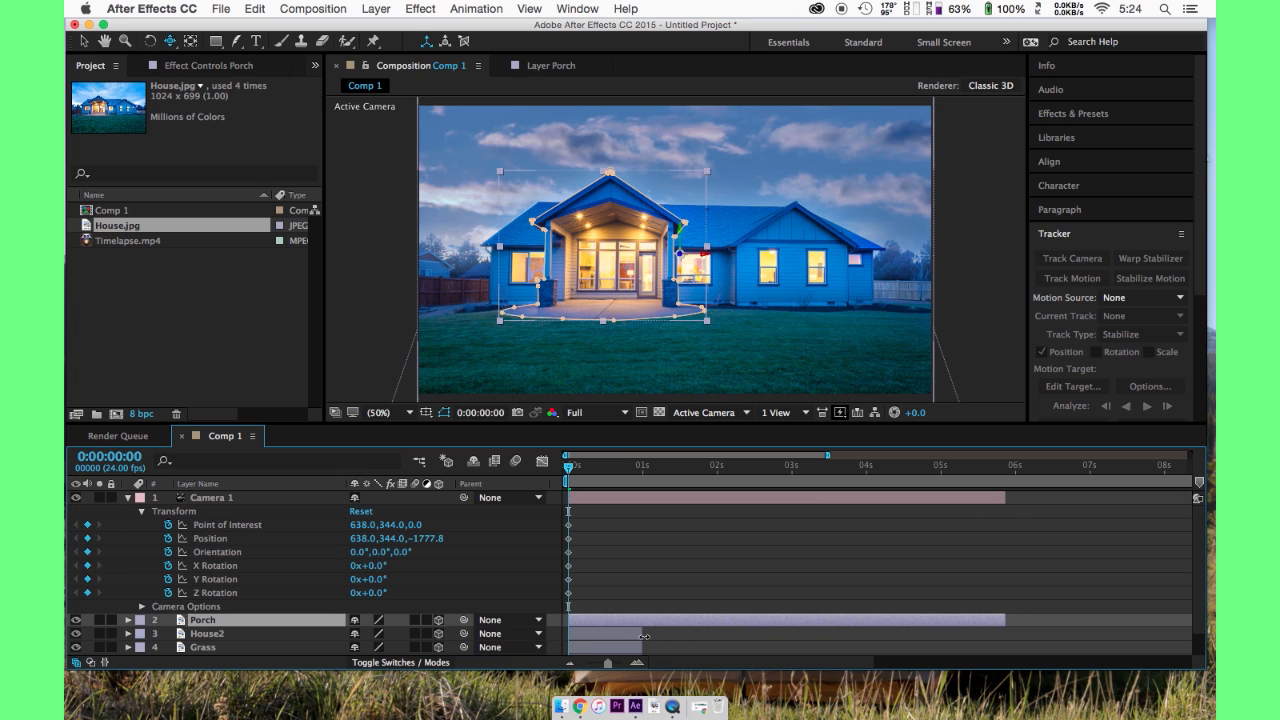
click(204, 646)
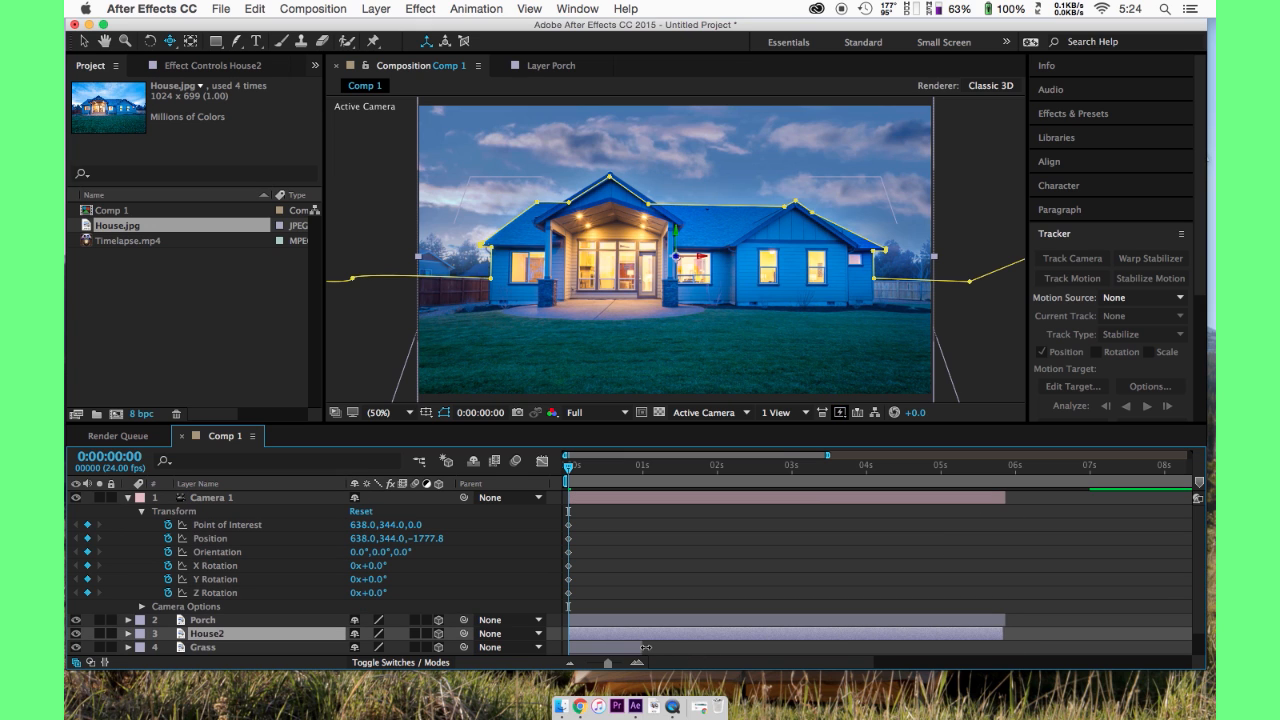
click(200, 654)
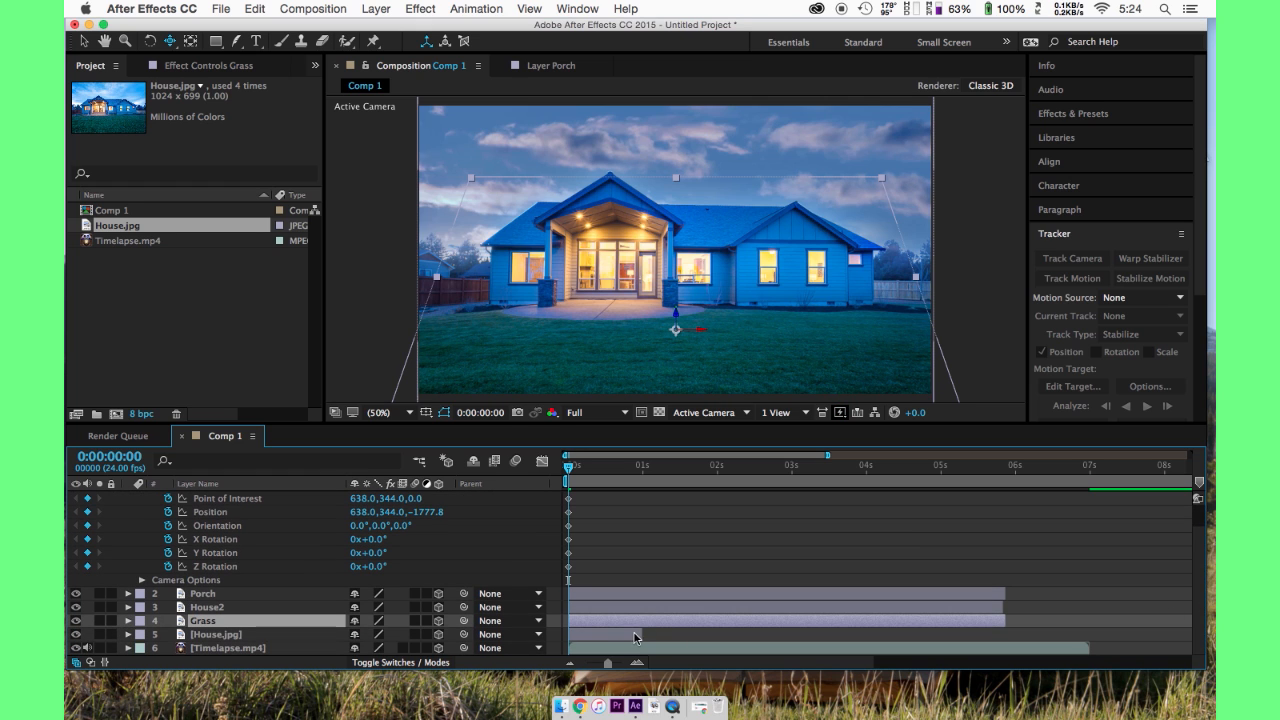
click(212, 636)
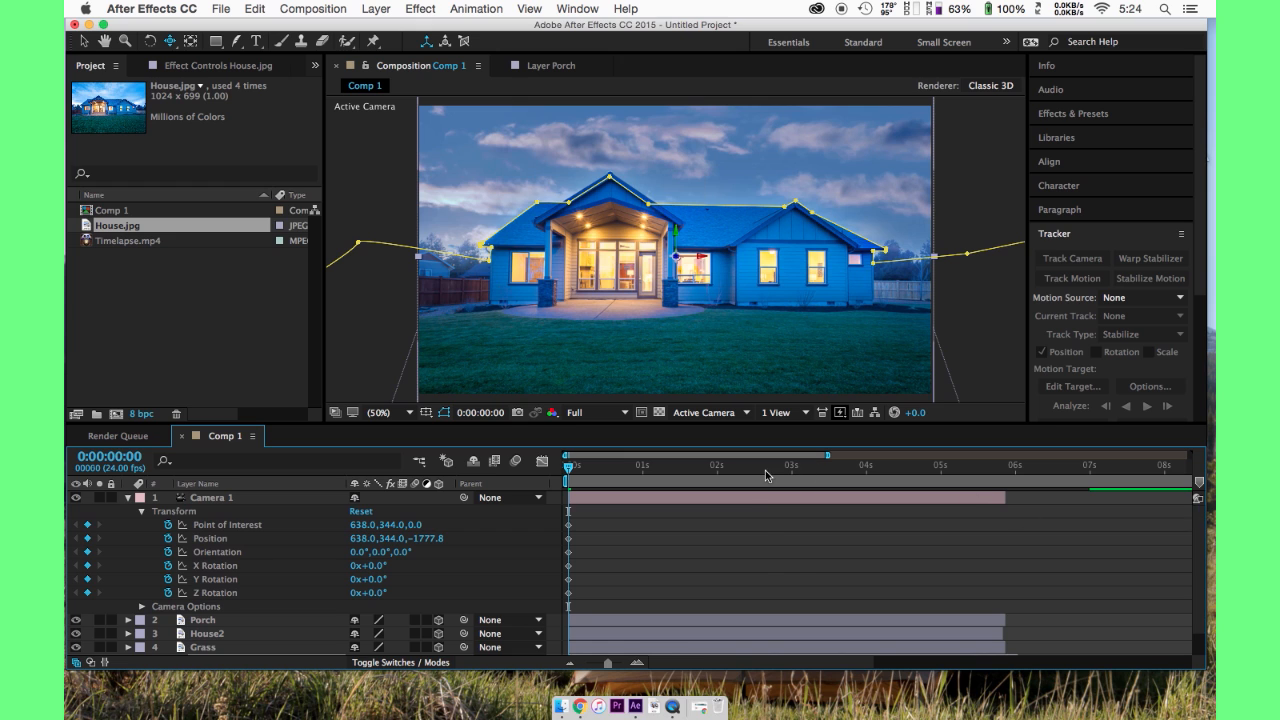
- At about five seconds lower Camera 1's point of interest and position to 426, then preview the jib move
click(948, 464)
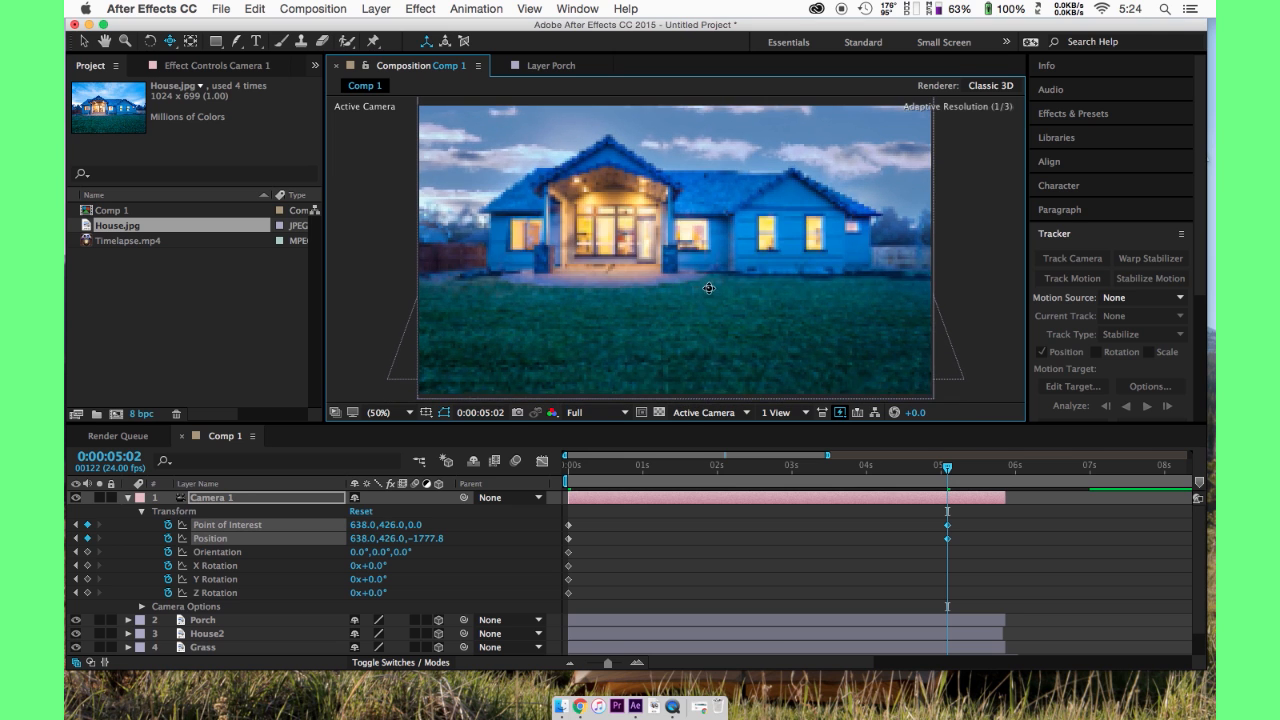
drag(708, 288, 708, 276)
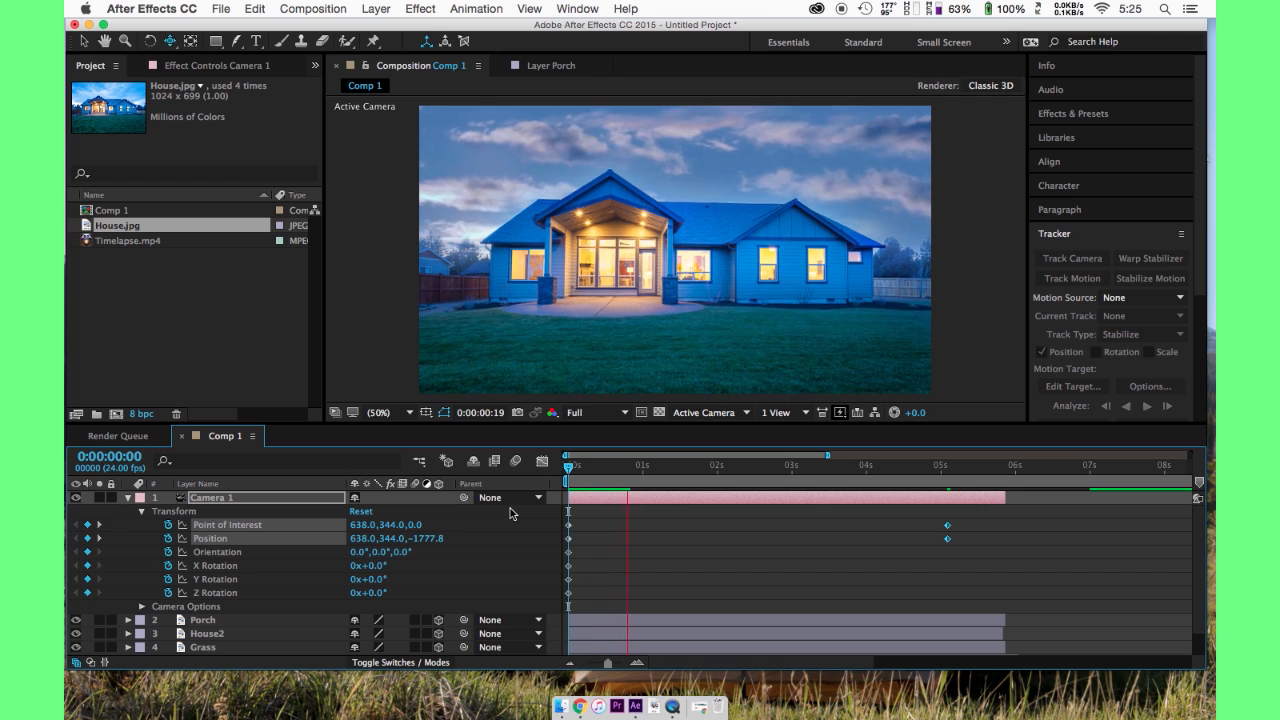
click(702, 464)
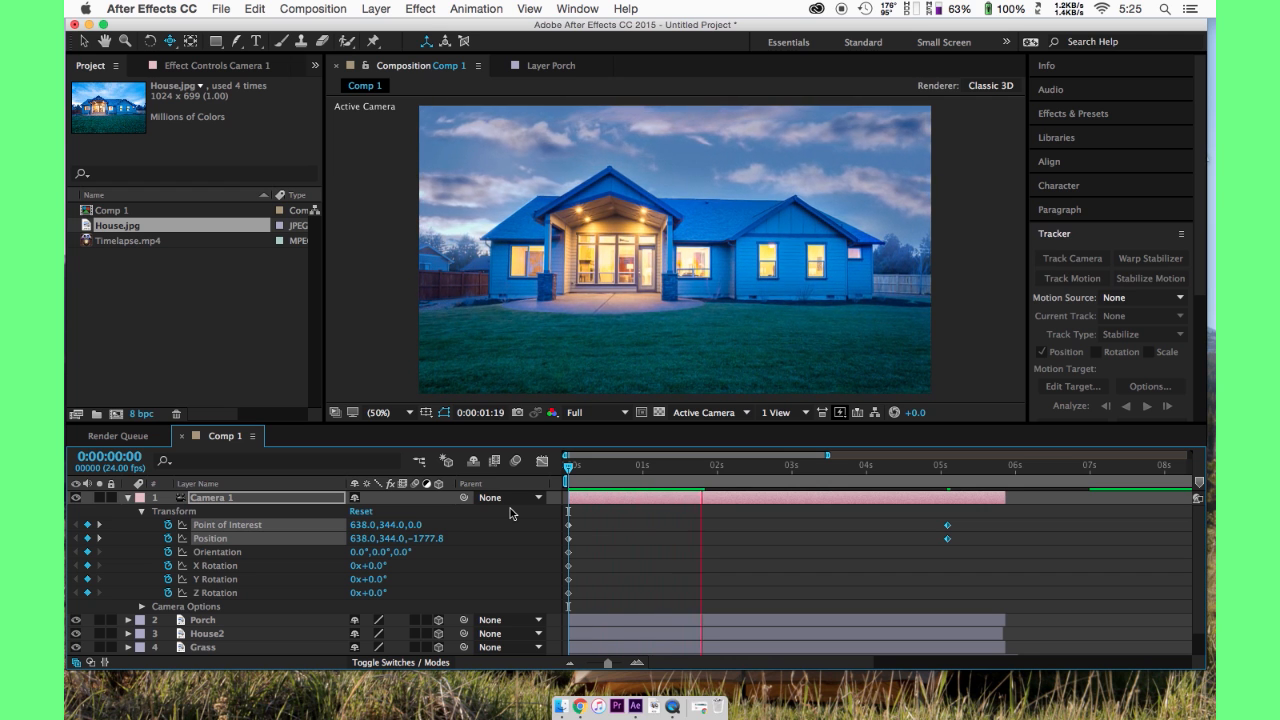